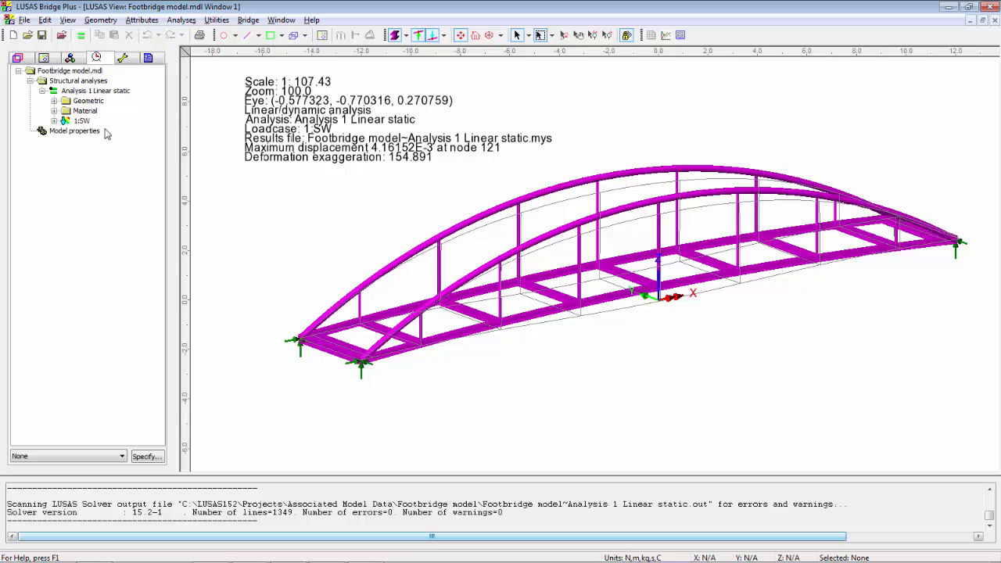
{"action": "mouse_move", "coordinate": [121, 135]}
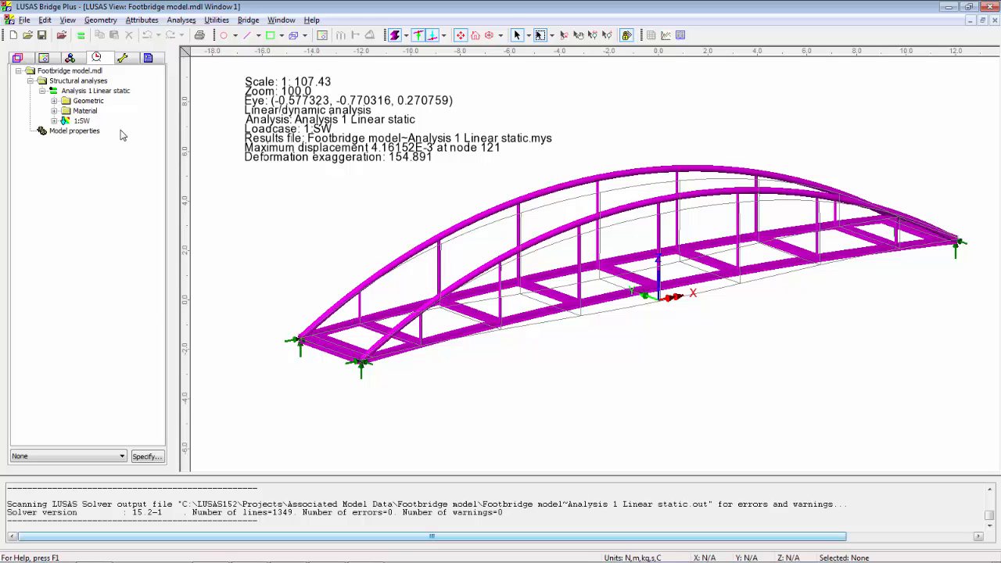
Start a new general structural analysis and append 'eignenvalue' to its name, Analysis 2.
{"action": "left_click", "coordinate": [181, 19]}
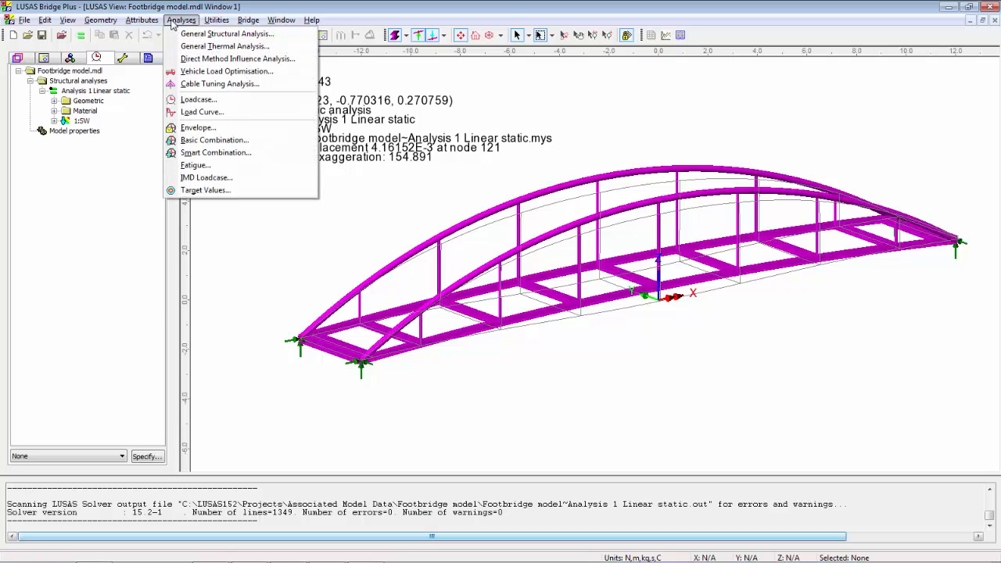
{"action": "mouse_move", "coordinate": [226, 34]}
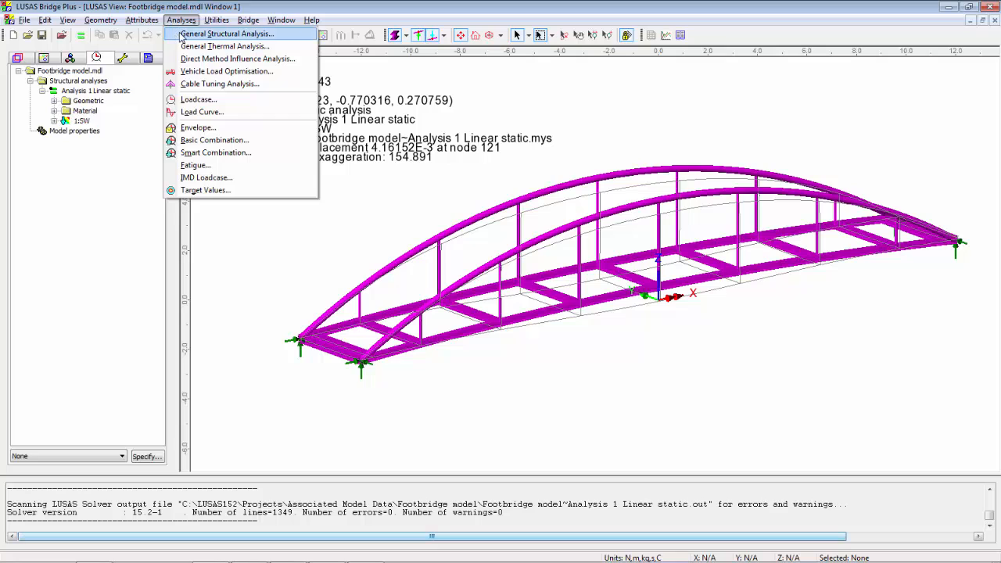
{"action": "left_click", "coordinate": [227, 34]}
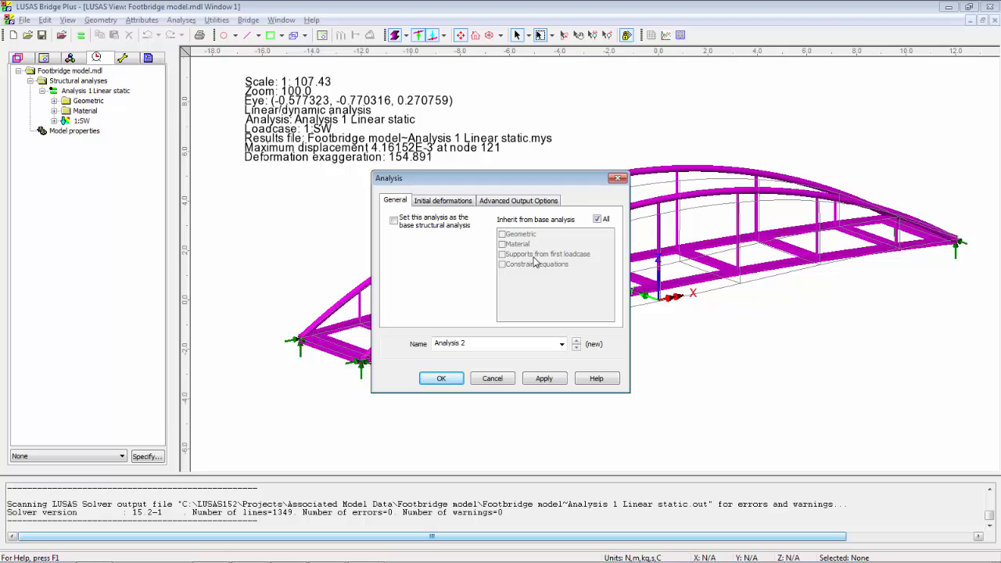
{"action": "left_click", "coordinate": [499, 343]}
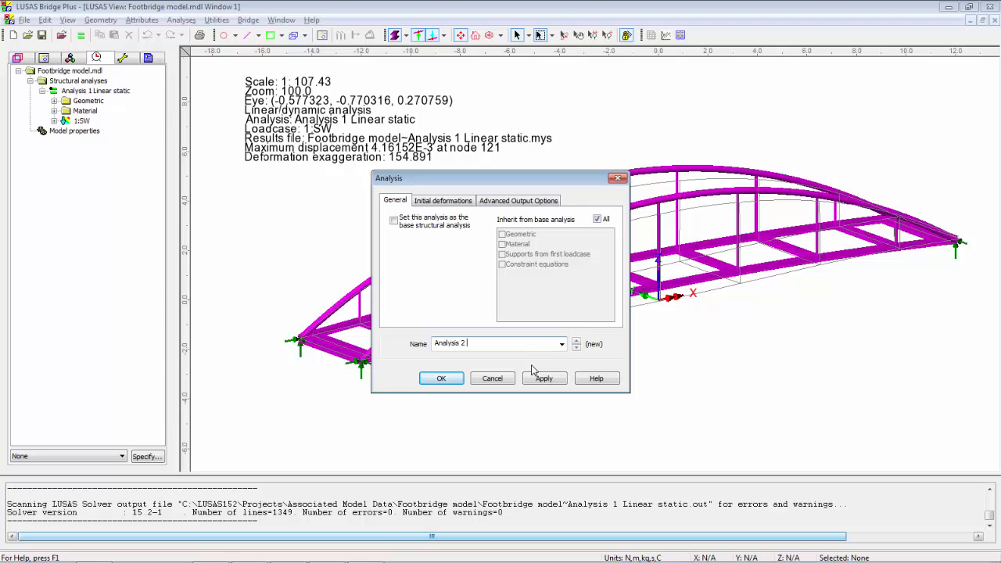
{"action": "type", "text": "eign"}
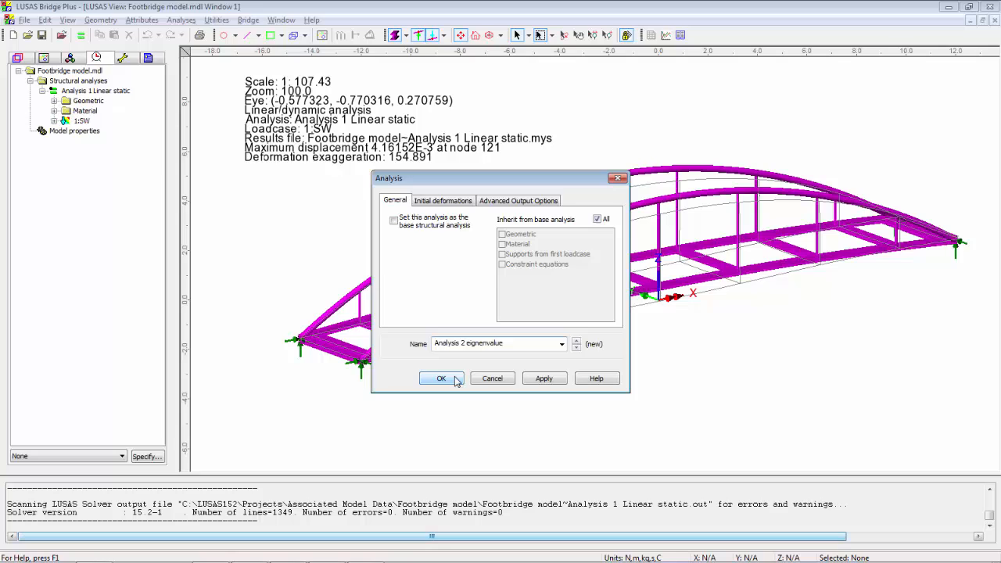
Confirm the analysis and give Loadcase 1 eigenvalue controls: Minimum, 10 eigenvalues.
{"action": "left_click", "coordinate": [441, 378]}
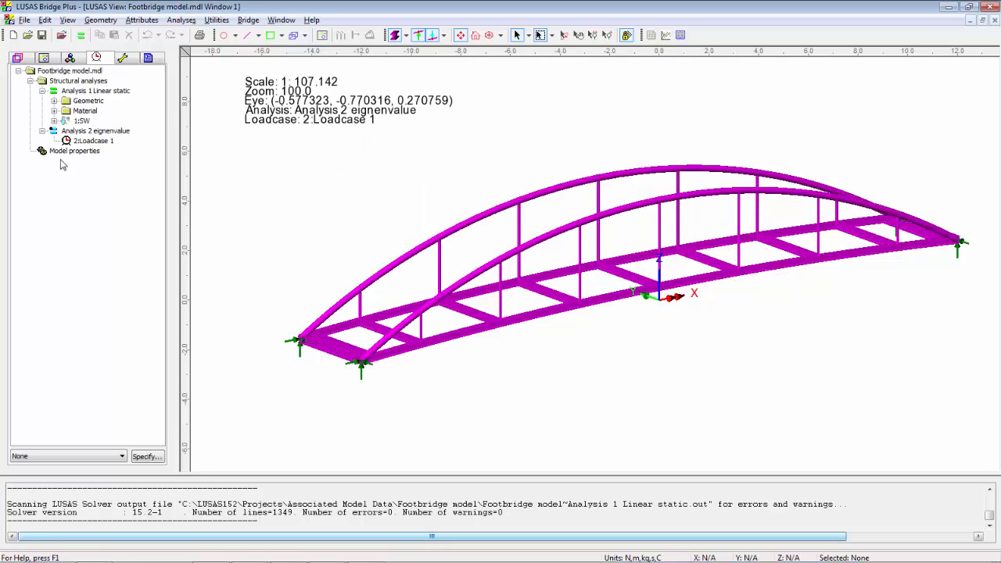
{"action": "mouse_move", "coordinate": [101, 147]}
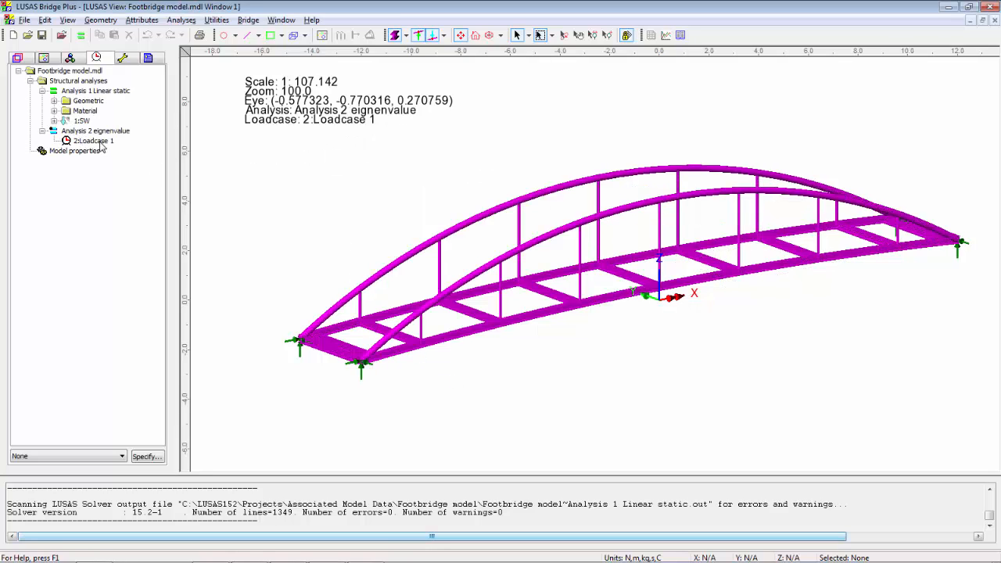
{"action": "right_click", "coordinate": [90, 140]}
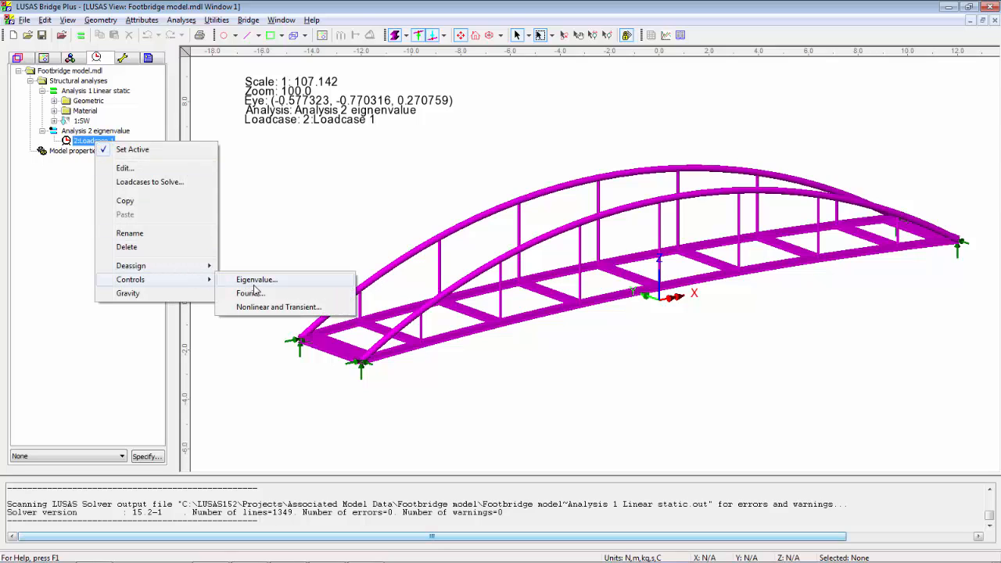
{"action": "left_click", "coordinate": [257, 279]}
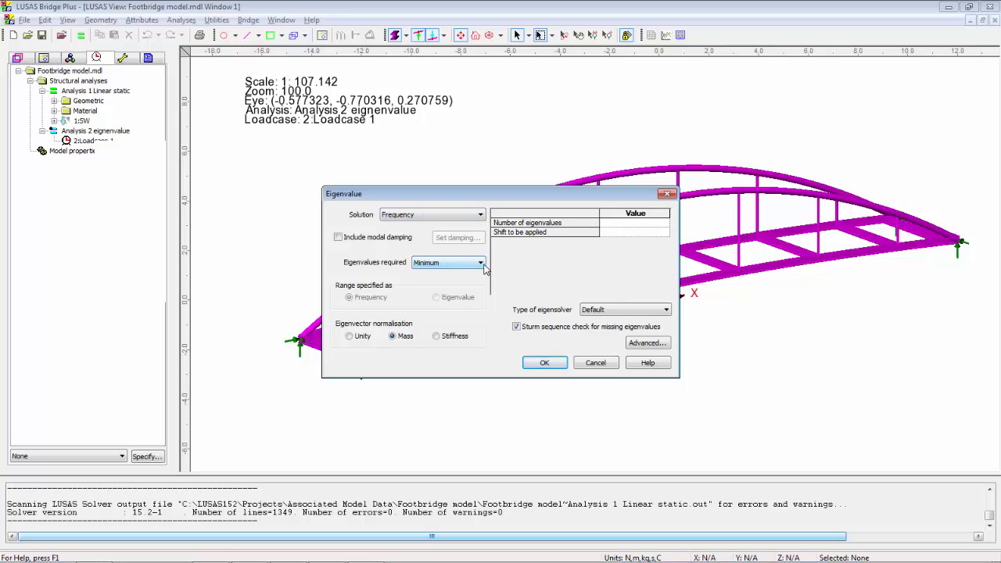
{"action": "left_click", "coordinate": [480, 262]}
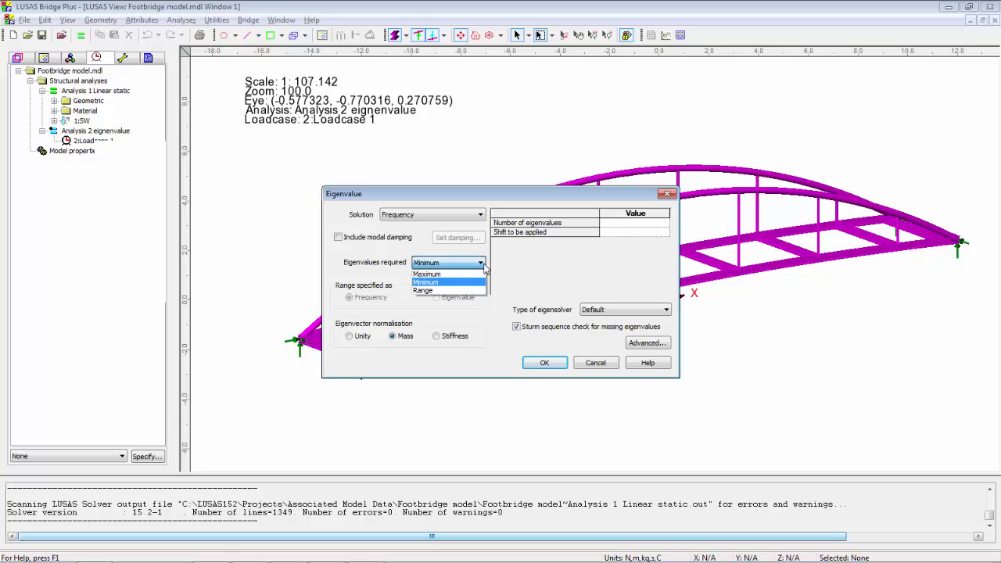
{"action": "left_click", "coordinate": [426, 281]}
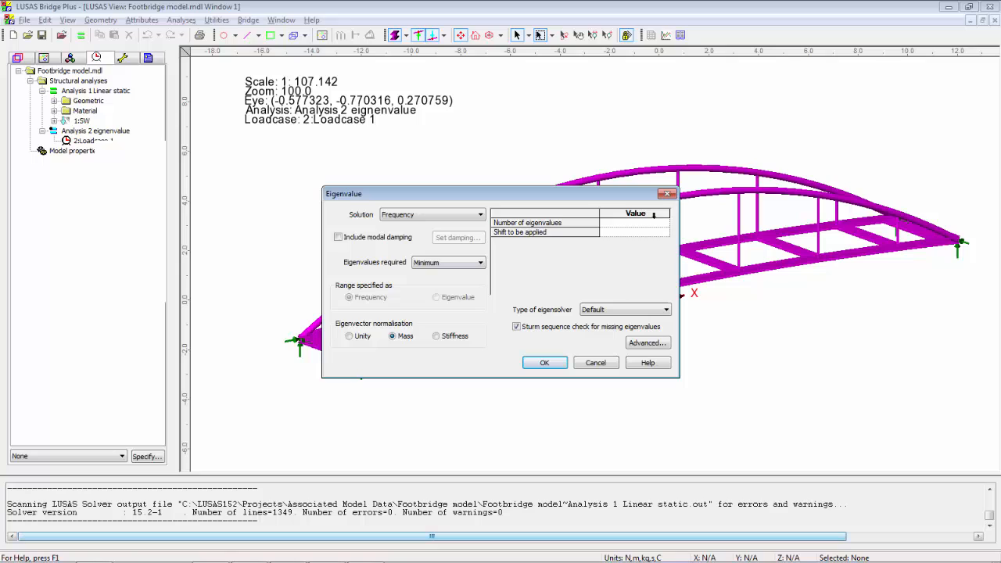
{"action": "type", "text": "10"}
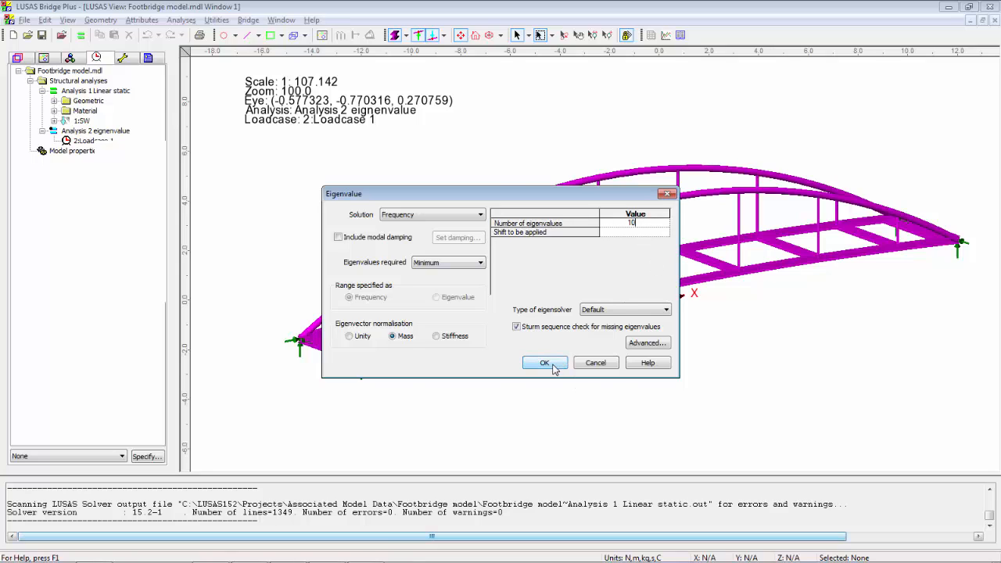
{"action": "left_click", "coordinate": [545, 362]}
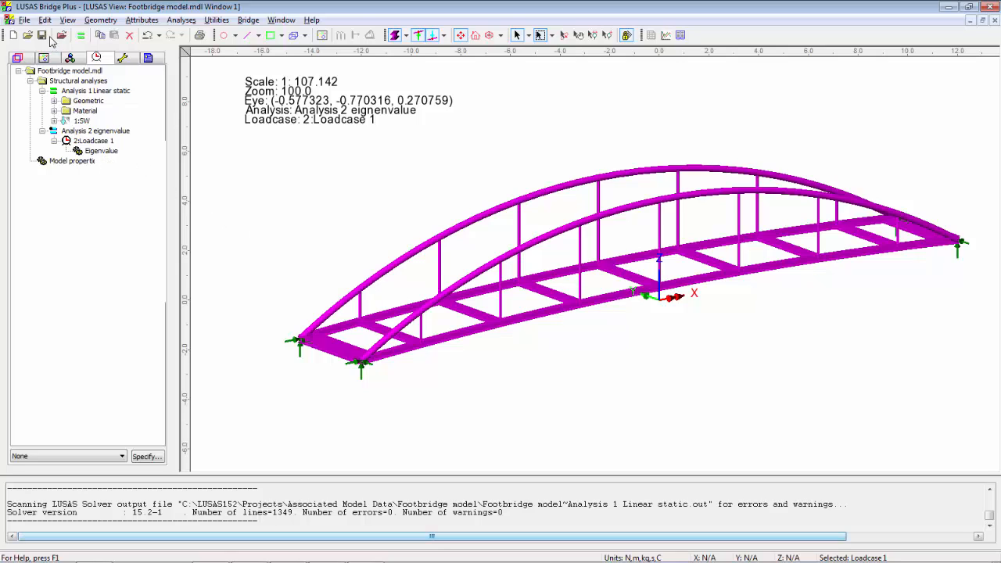
Run Solve Now on Analysis 2 eignenvalue to get 10 eigenvalue results.
{"action": "left_click", "coordinate": [79, 35]}
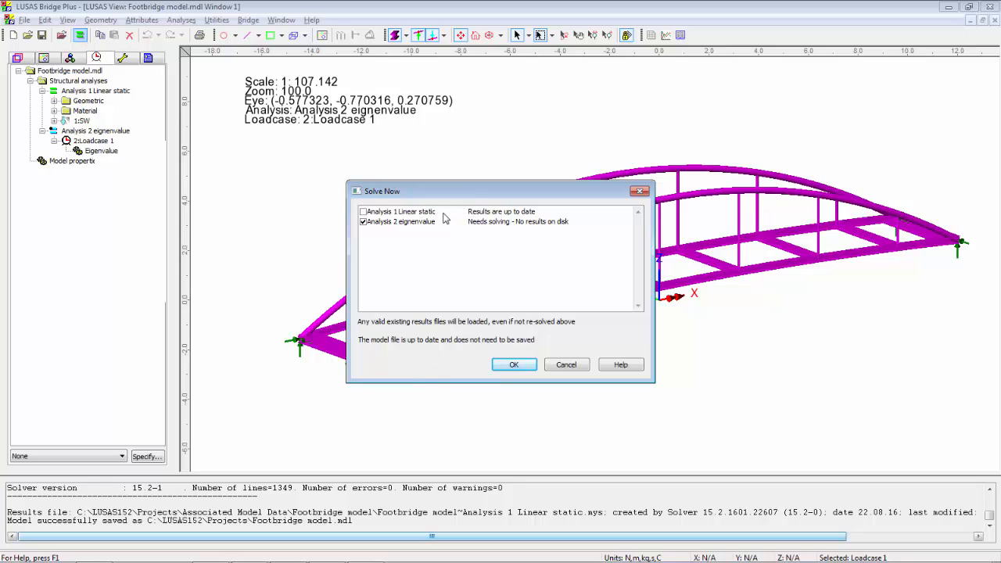
{"action": "mouse_move", "coordinate": [392, 234]}
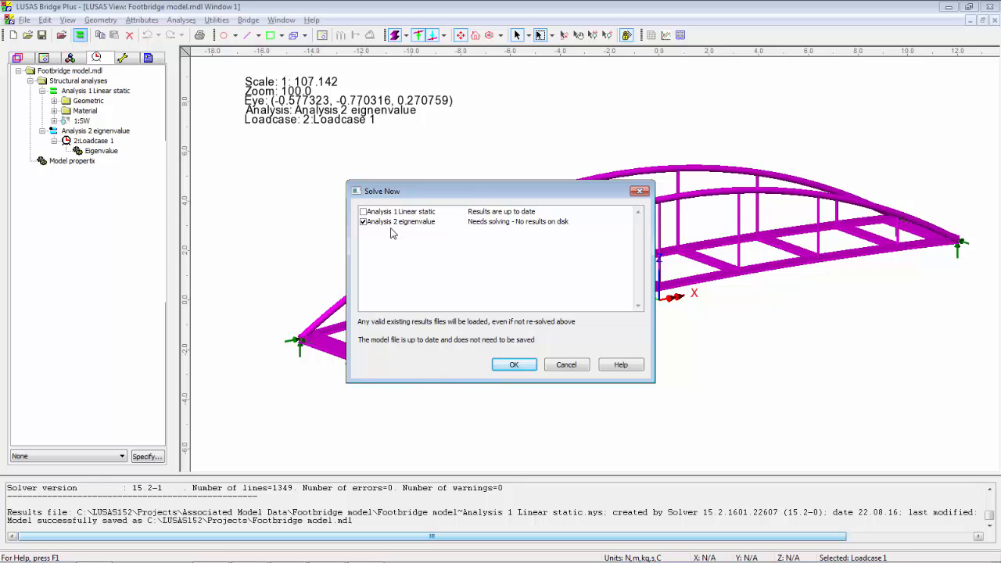
{"action": "left_click", "coordinate": [513, 364]}
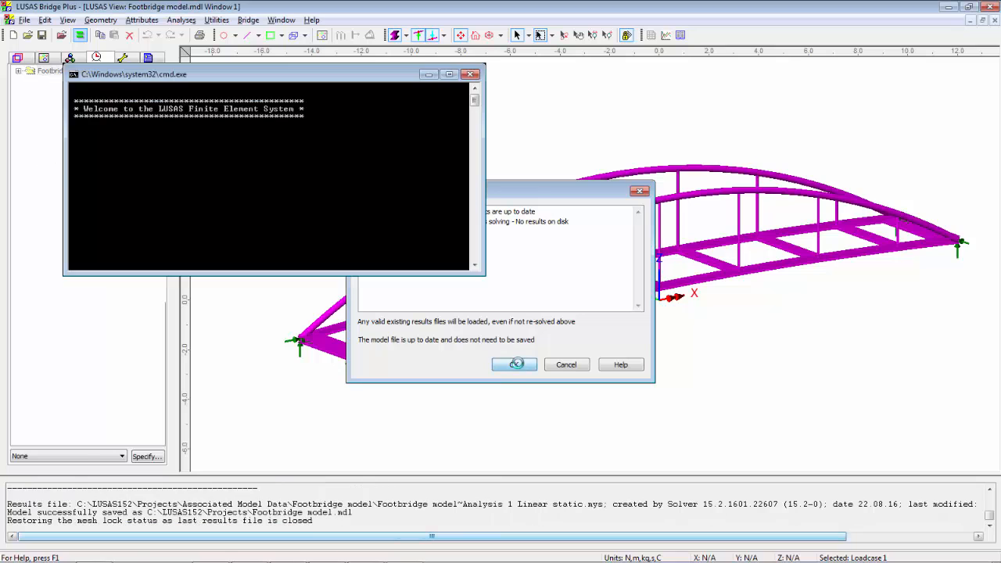
{"action": "left_click", "coordinate": [514, 365]}
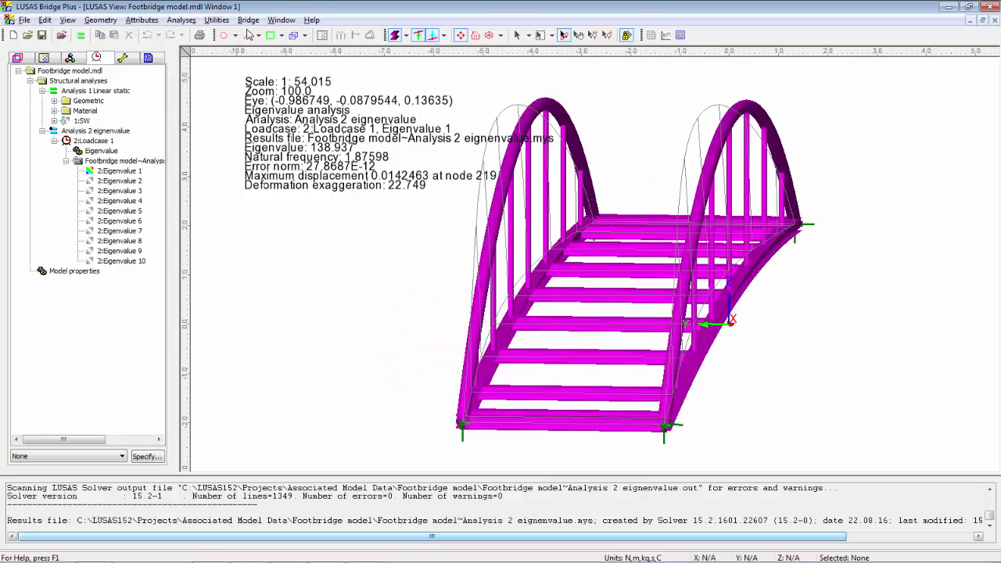
Display mode 2, then set Eigenvalue 3 active to show frequency 3.63385.
{"action": "left_click", "coordinate": [394, 34]}
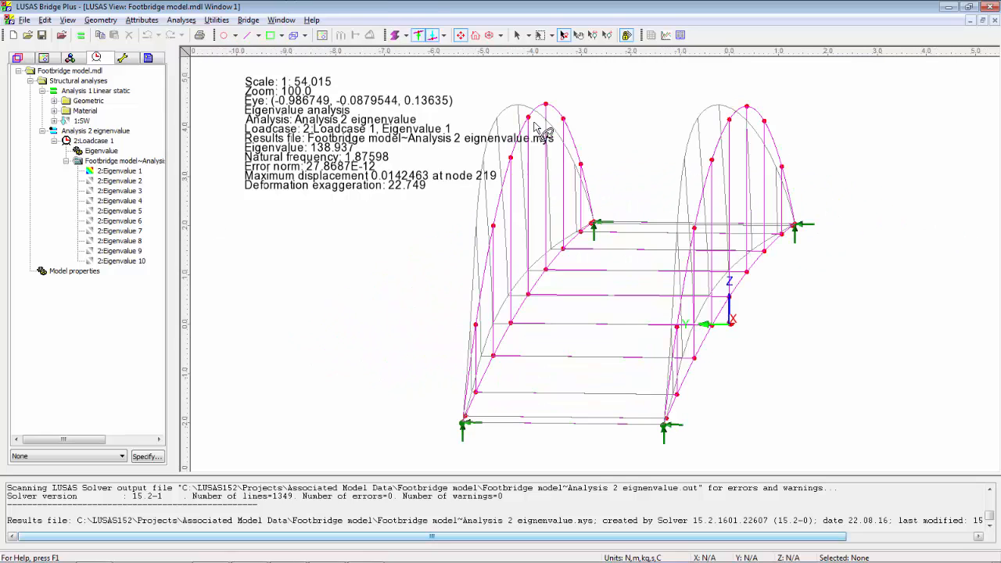
{"action": "mouse_move", "coordinate": [541, 194]}
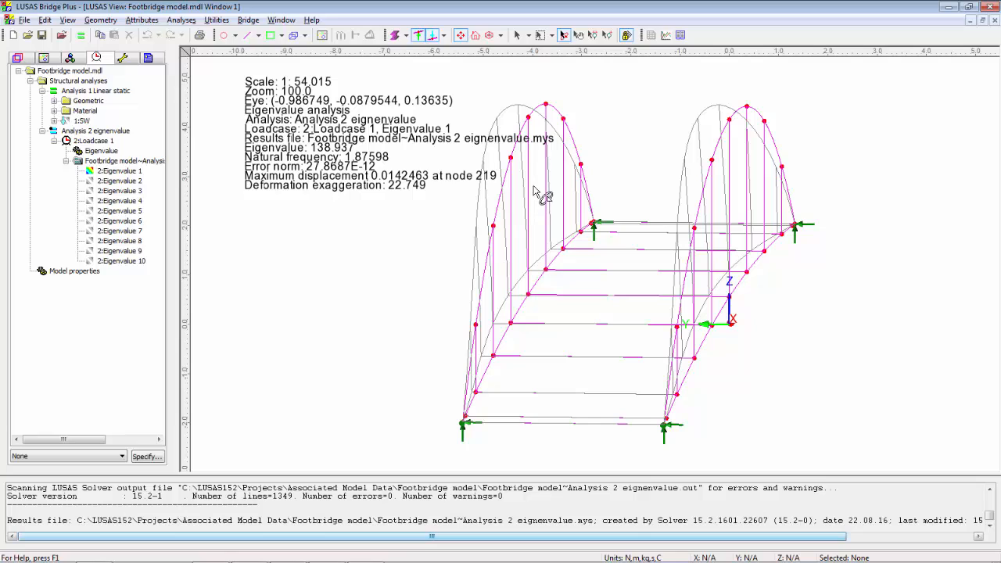
{"action": "mouse_move", "coordinate": [504, 153]}
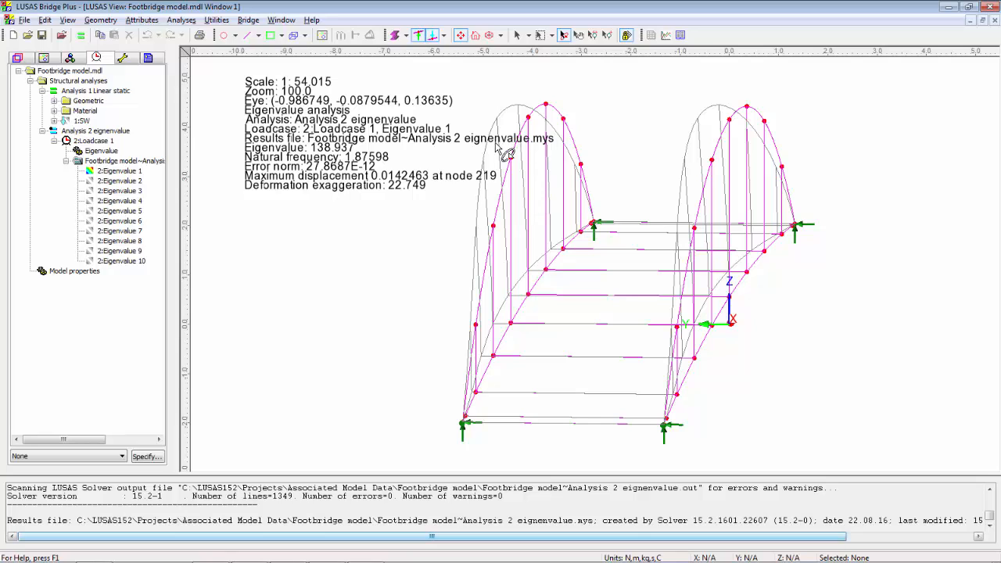
{"action": "mouse_move", "coordinate": [508, 171]}
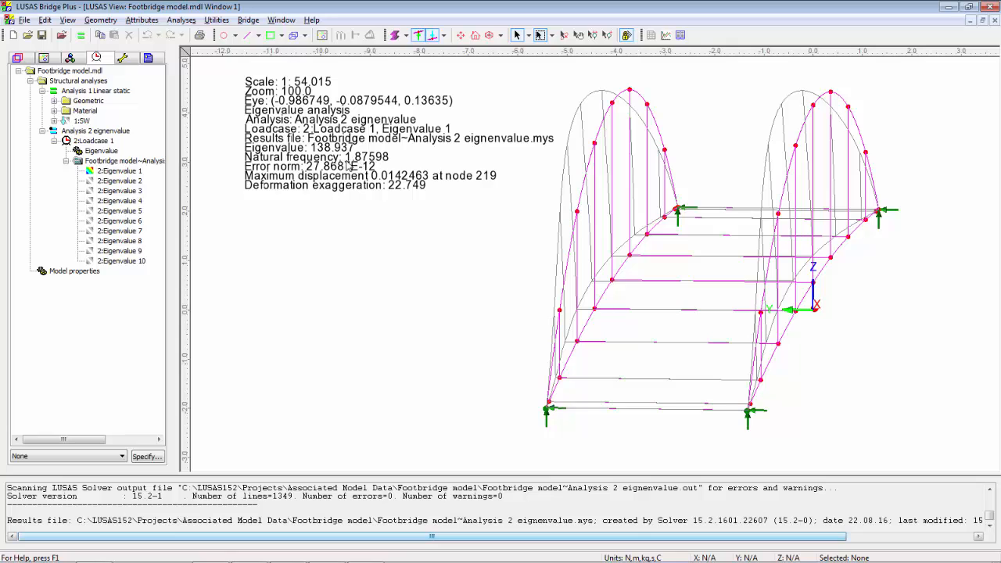
{"action": "mouse_move", "coordinate": [576, 122]}
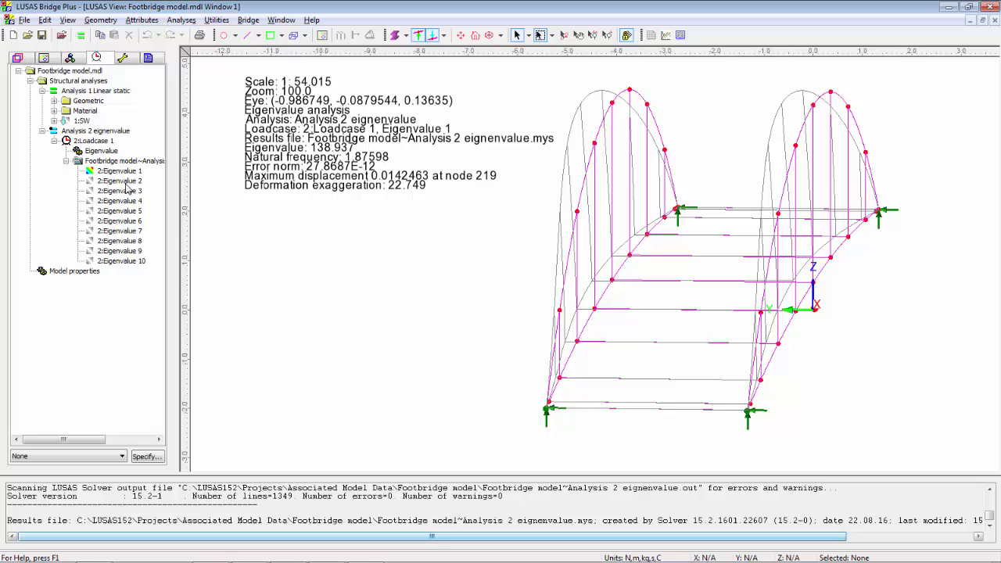
{"action": "left_click", "coordinate": [119, 180]}
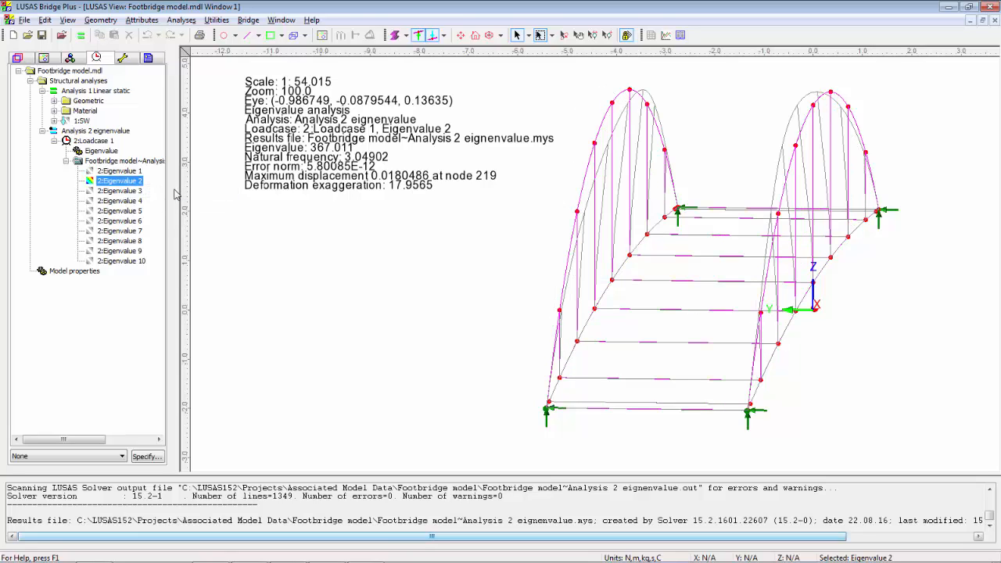
{"action": "mouse_move", "coordinate": [394, 201]}
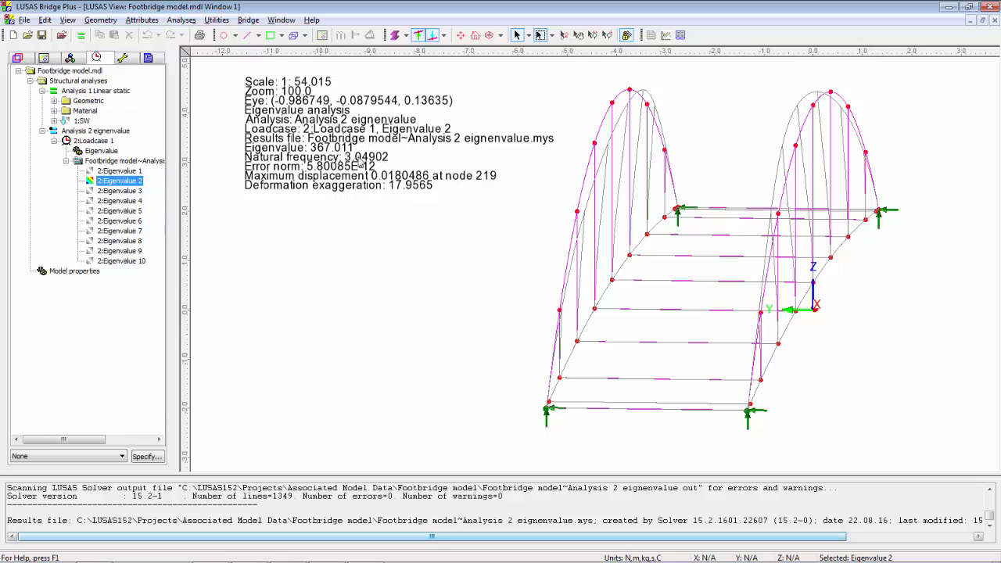
{"action": "right_click", "coordinate": [120, 191]}
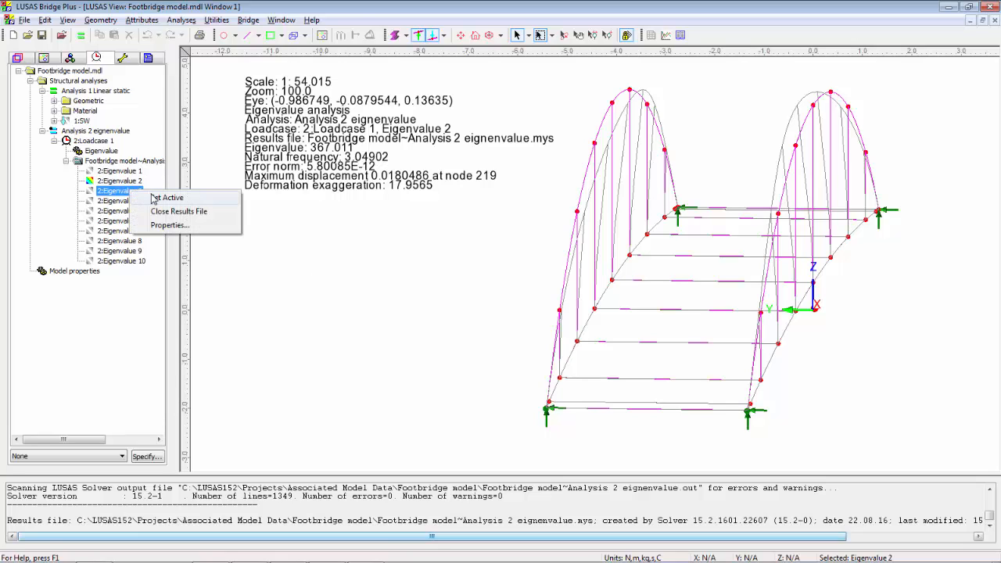
{"action": "left_click", "coordinate": [169, 197]}
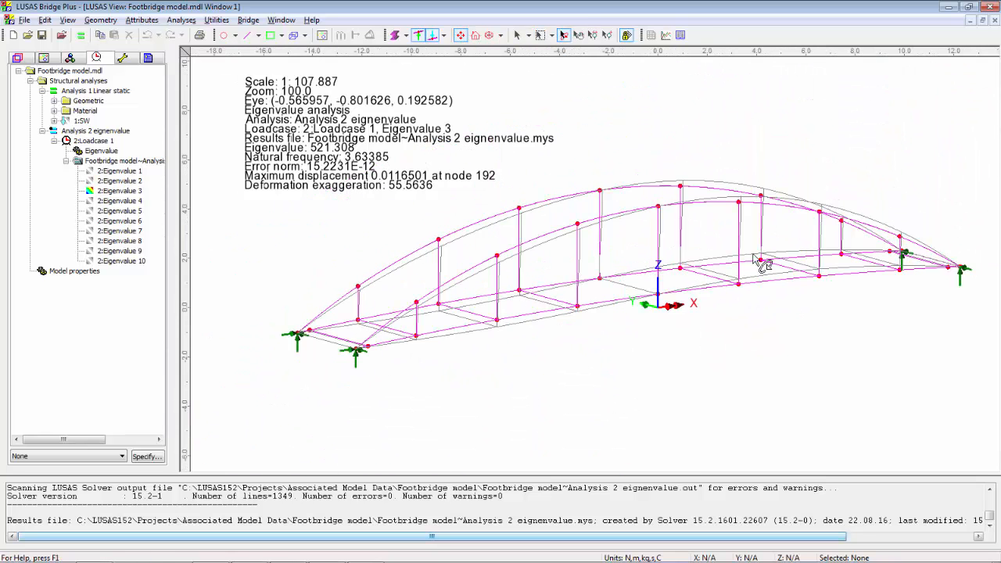
Set the deformation magnitude to 1 mm and make Eigenvalue 4 (3.96243) active.
{"action": "left_click", "coordinate": [17, 58]}
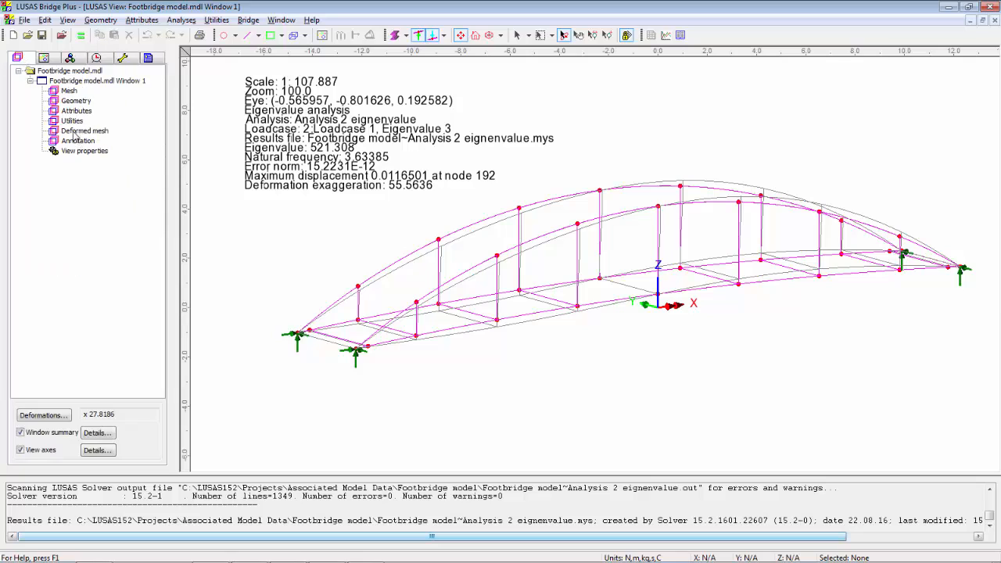
{"action": "left_click", "coordinate": [42, 415]}
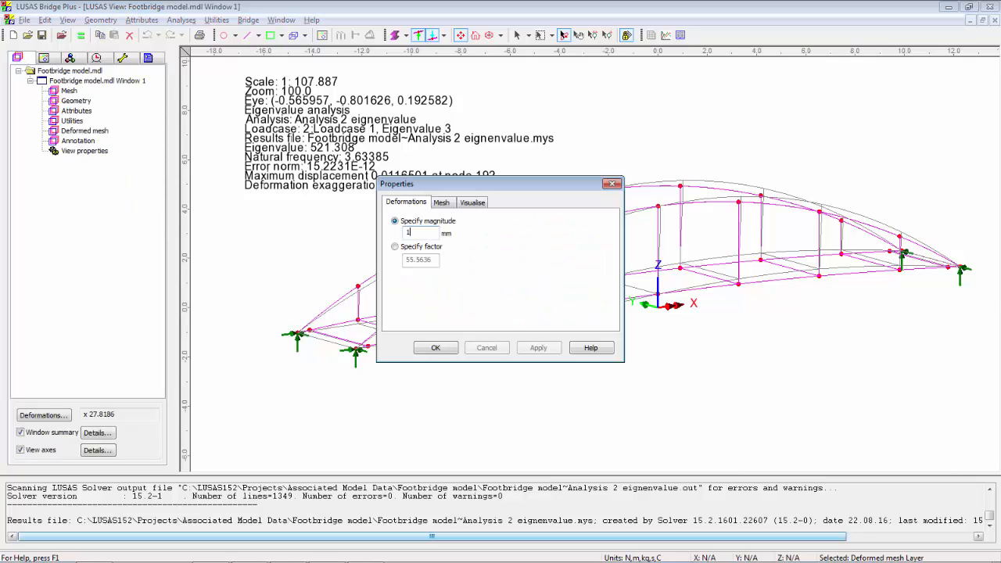
{"action": "left_click", "coordinate": [436, 347]}
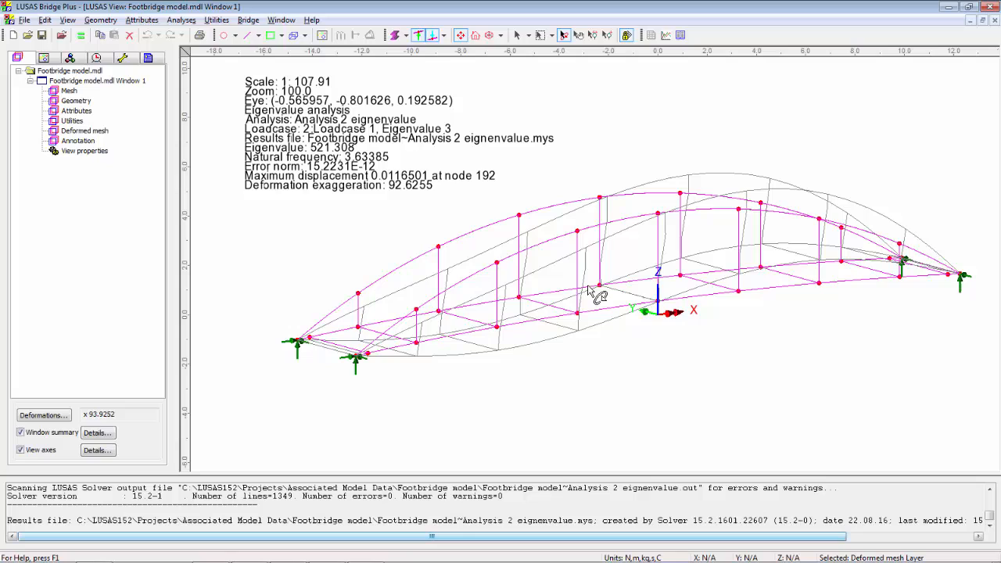
{"action": "mouse_move", "coordinate": [692, 324]}
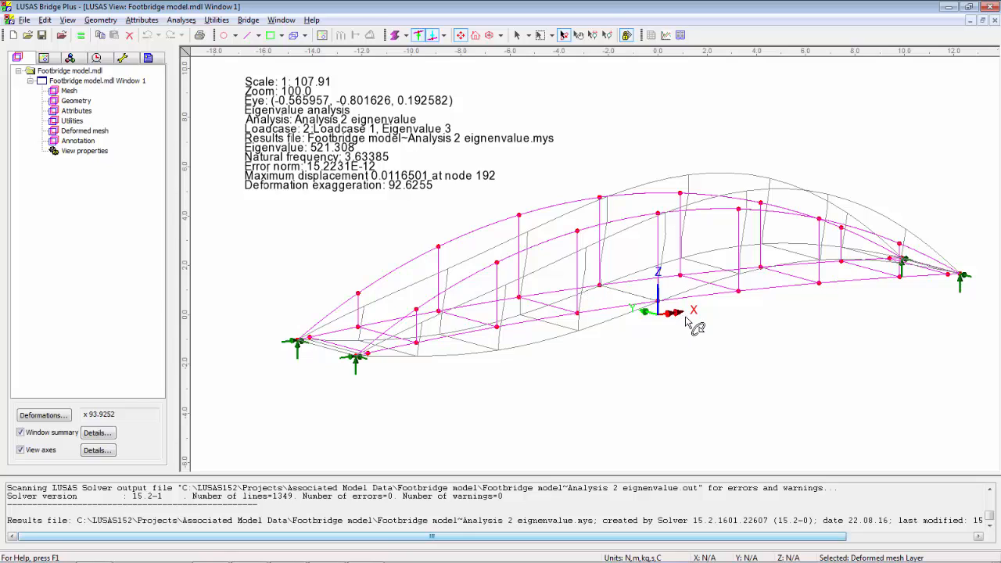
{"action": "mouse_move", "coordinate": [360, 166]}
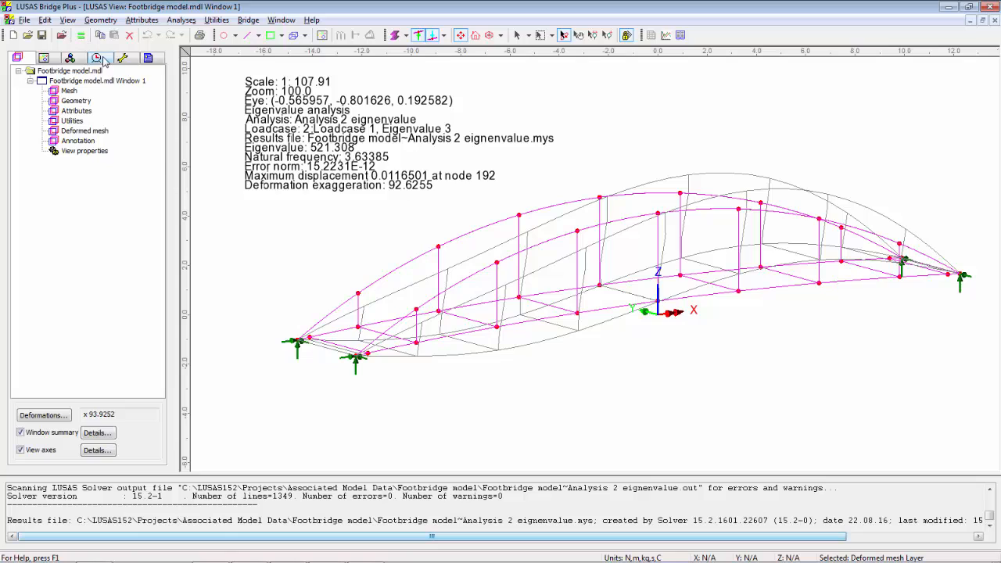
{"action": "left_click", "coordinate": [96, 58]}
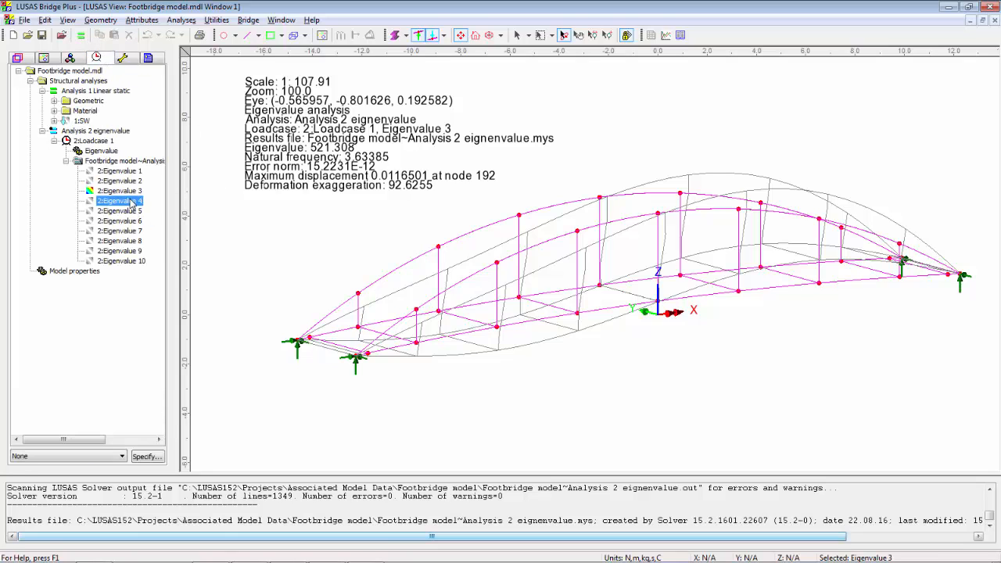
{"action": "left_click", "coordinate": [120, 200]}
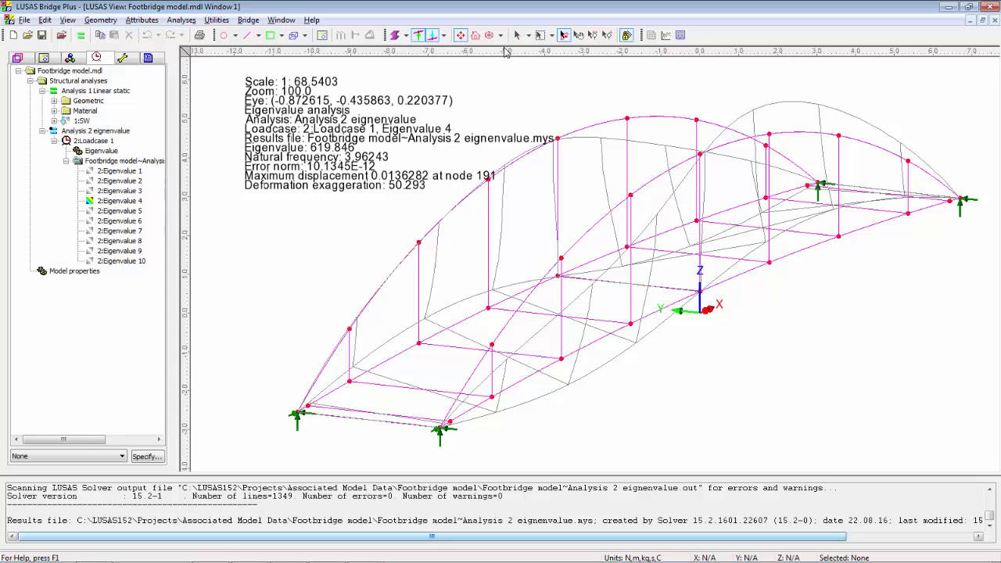
Reactivate Eigenvalue 3 and show the Geometry layer in its deformed shape.
{"action": "right_click", "coordinate": [120, 190]}
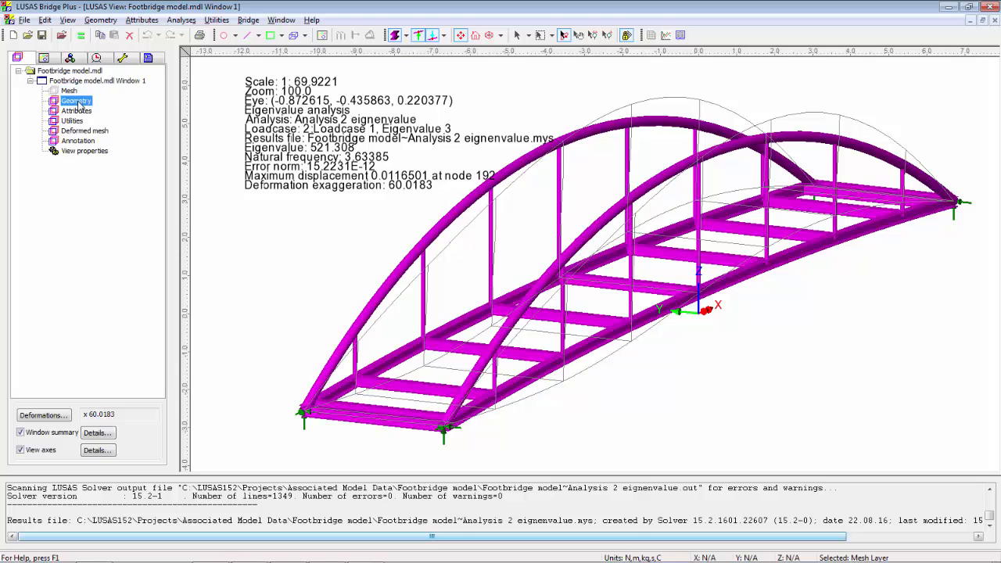
{"action": "left_click", "coordinate": [76, 100]}
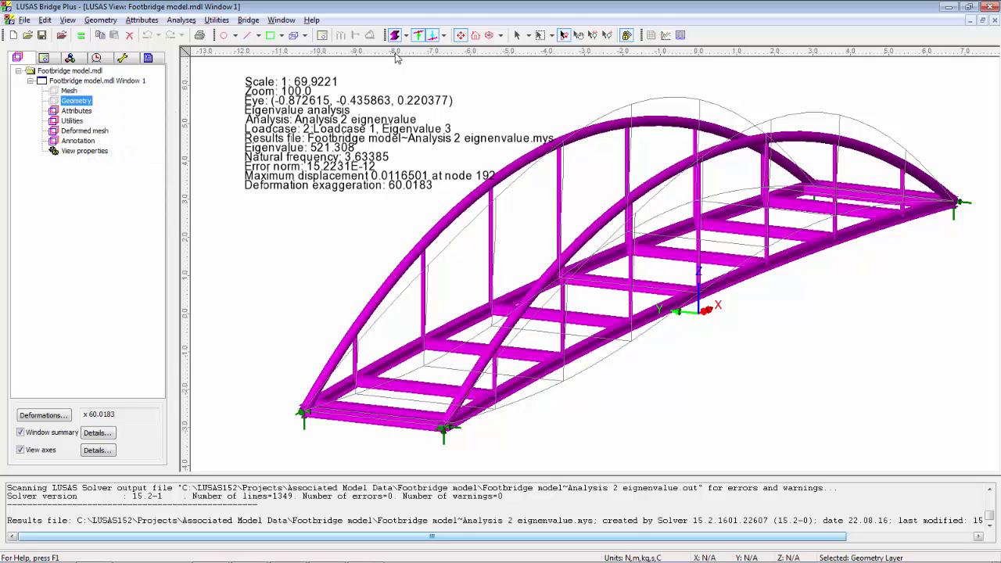
{"action": "left_click", "coordinate": [395, 35]}
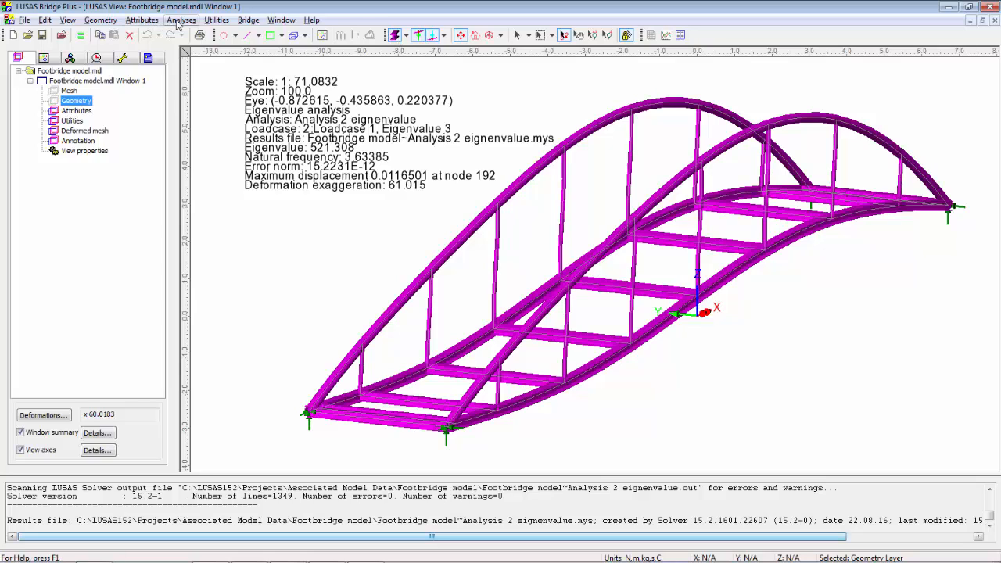
{"action": "left_click", "coordinate": [180, 20]}
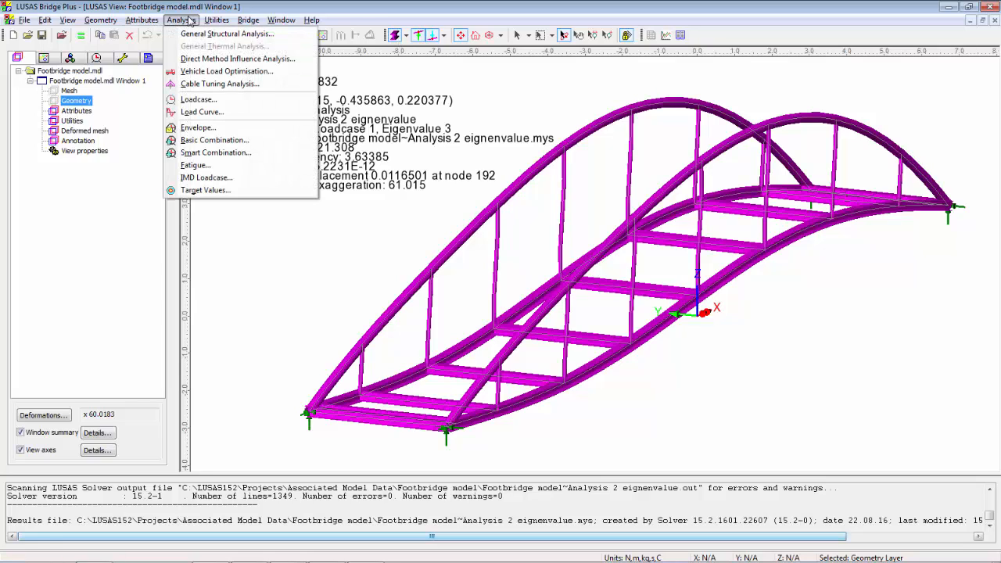
{"action": "left_click", "coordinate": [216, 19]}
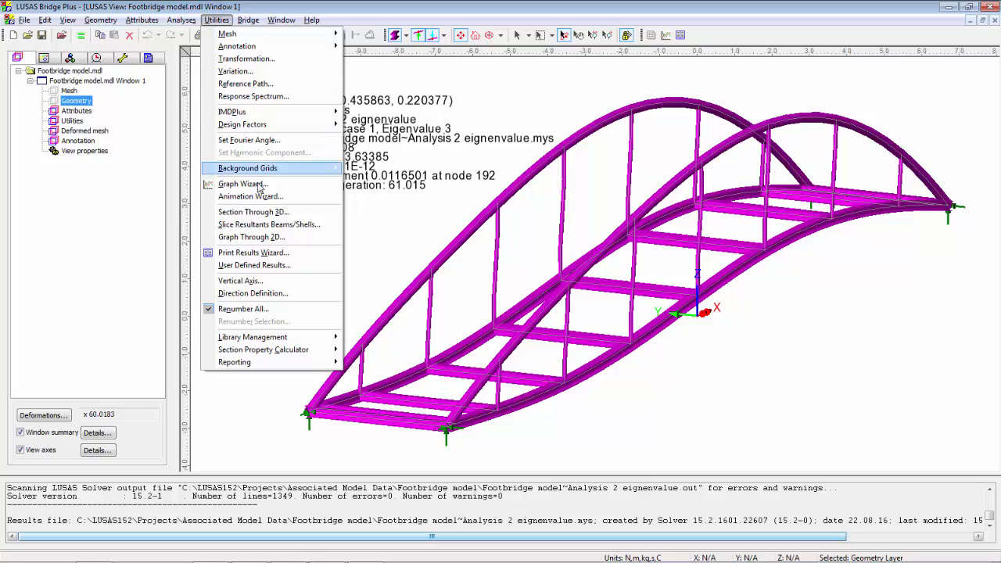
{"action": "left_click", "coordinate": [250, 196]}
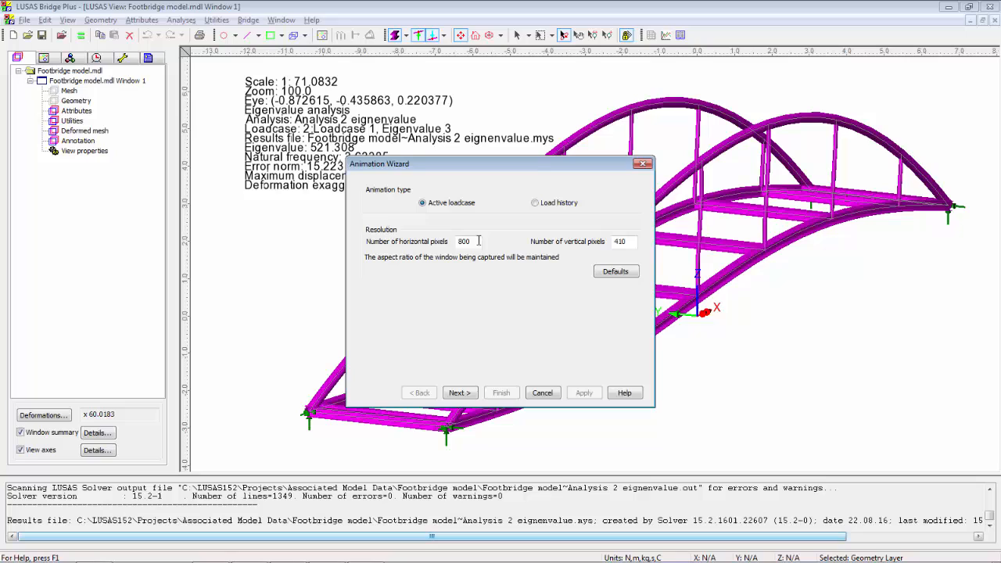
{"action": "left_click", "coordinate": [459, 393]}
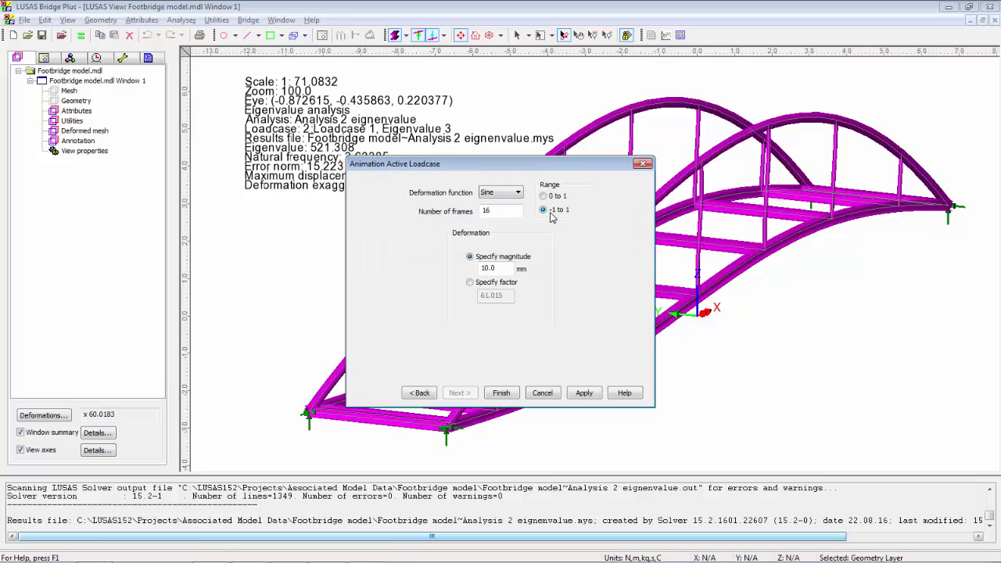
{"action": "left_click", "coordinate": [501, 392]}
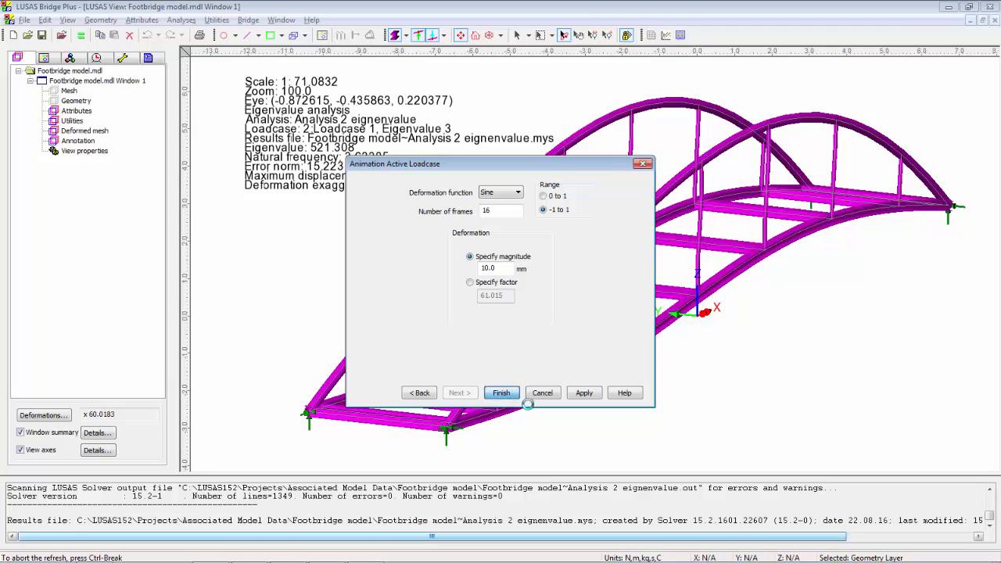
{"action": "left_click", "coordinate": [500, 393]}
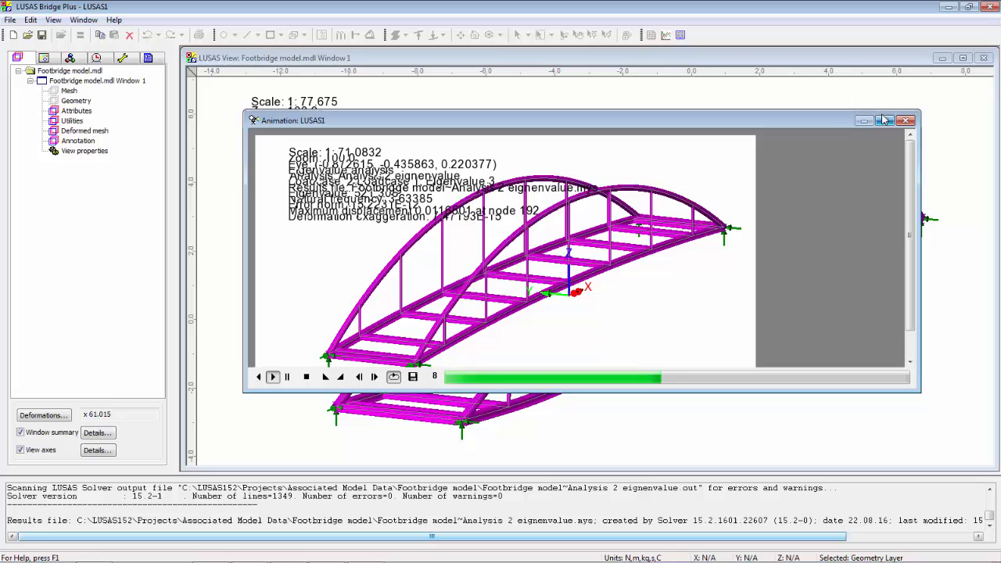
{"action": "left_click", "coordinate": [884, 120]}
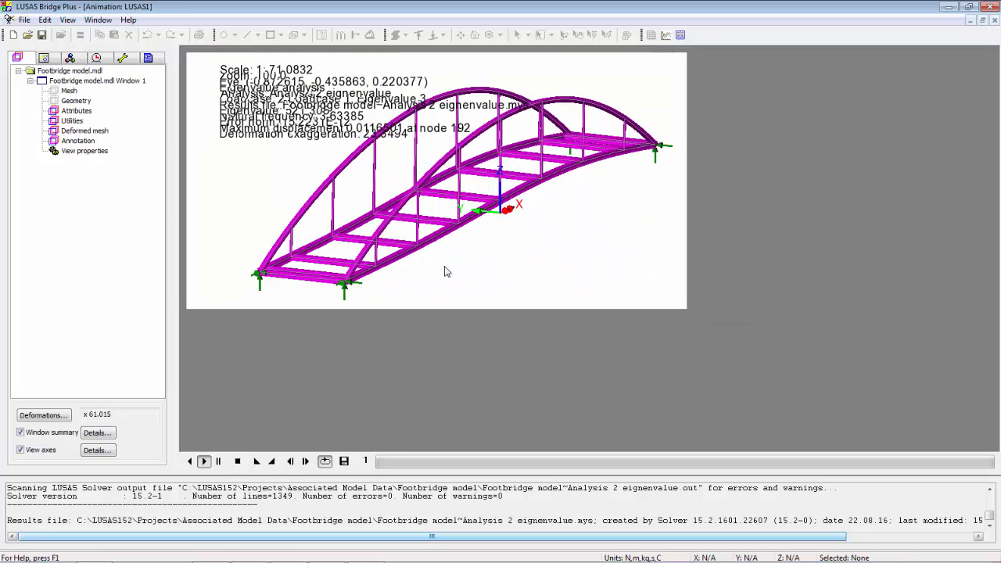
{"action": "left_click", "coordinate": [204, 461]}
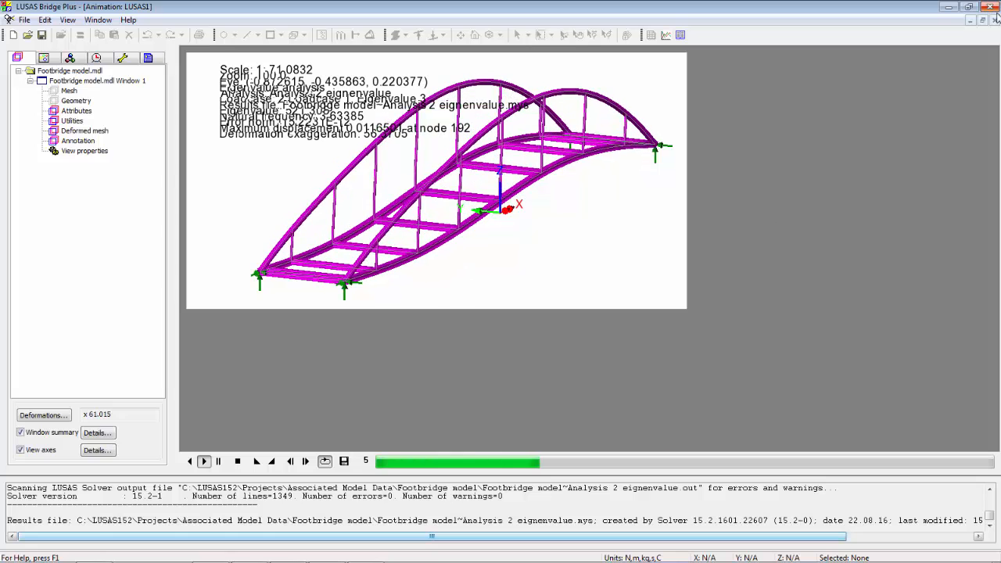
{"action": "left_click", "coordinate": [994, 20]}
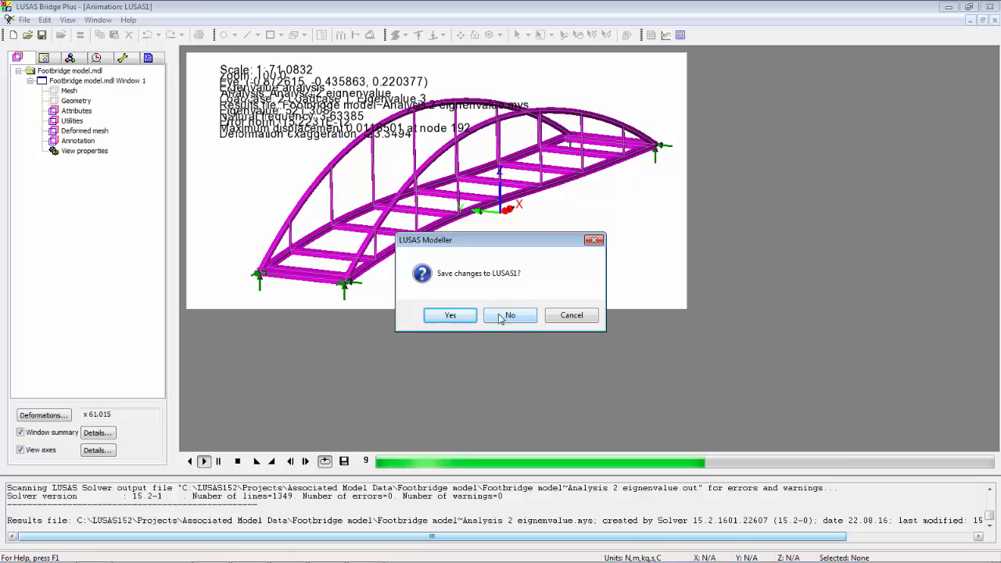
{"action": "left_click", "coordinate": [510, 315]}
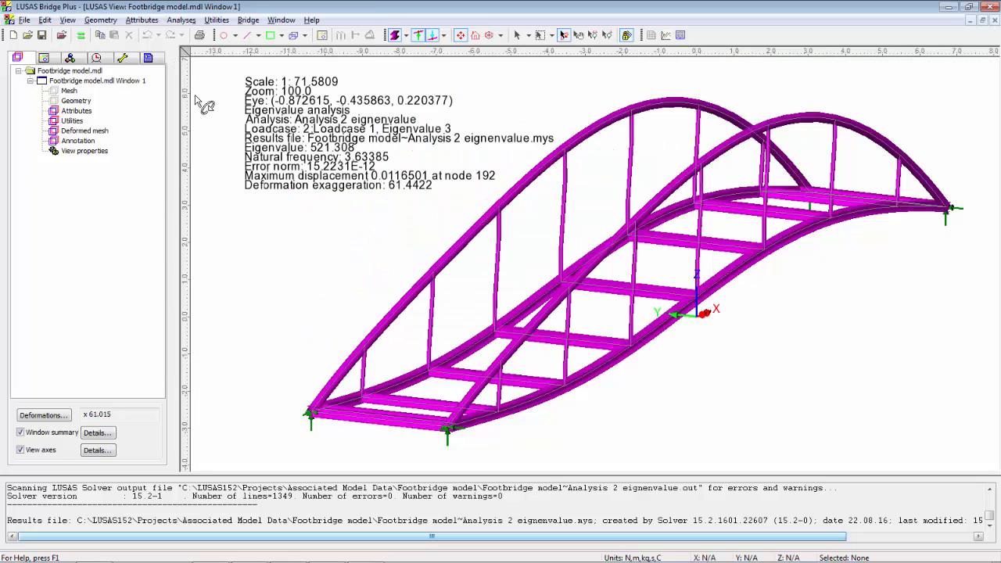
Close all results files and confirm, restoring the undeformed footbridge.
{"action": "right_click", "coordinate": [76, 100]}
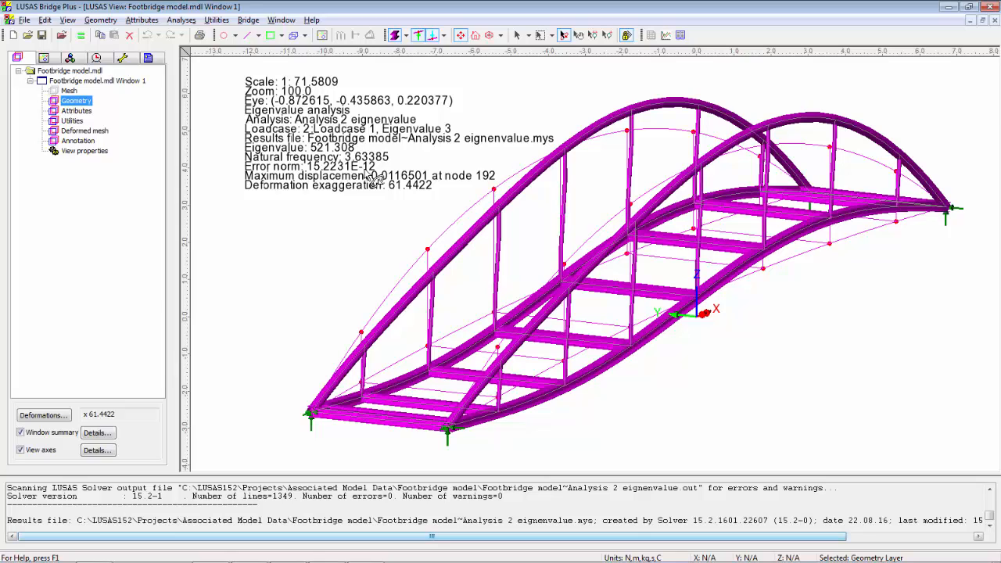
{"action": "mouse_move", "coordinate": [687, 131]}
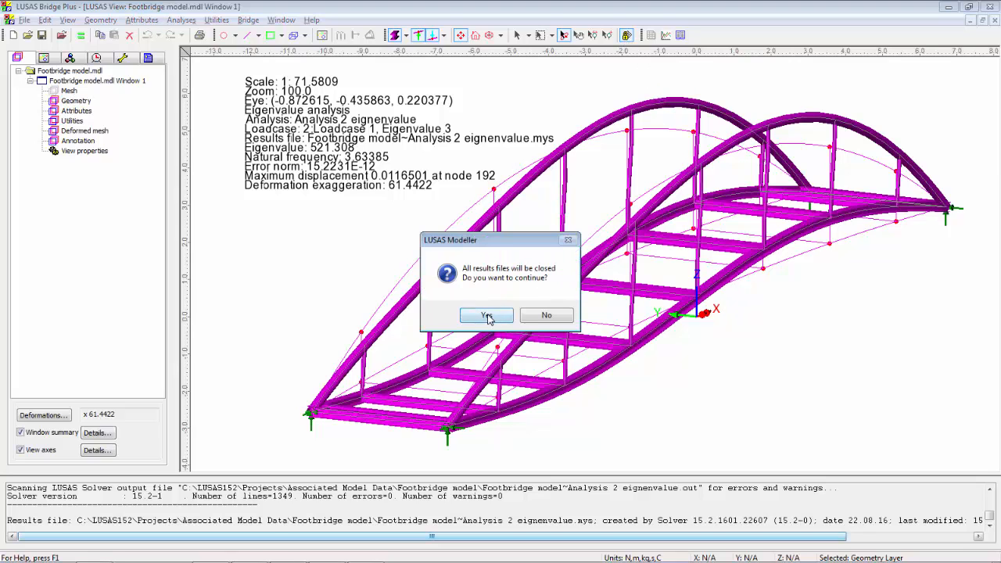
{"action": "left_click", "coordinate": [487, 314]}
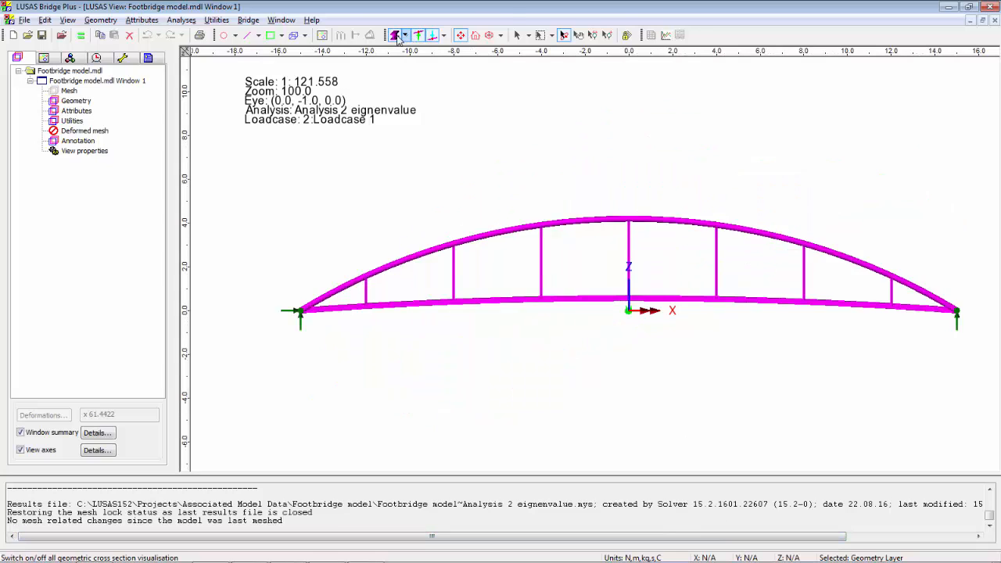
Hide beam solids and create the non-structural 3D point mass attribute 'Added mass elements'.
{"action": "left_click", "coordinate": [397, 34]}
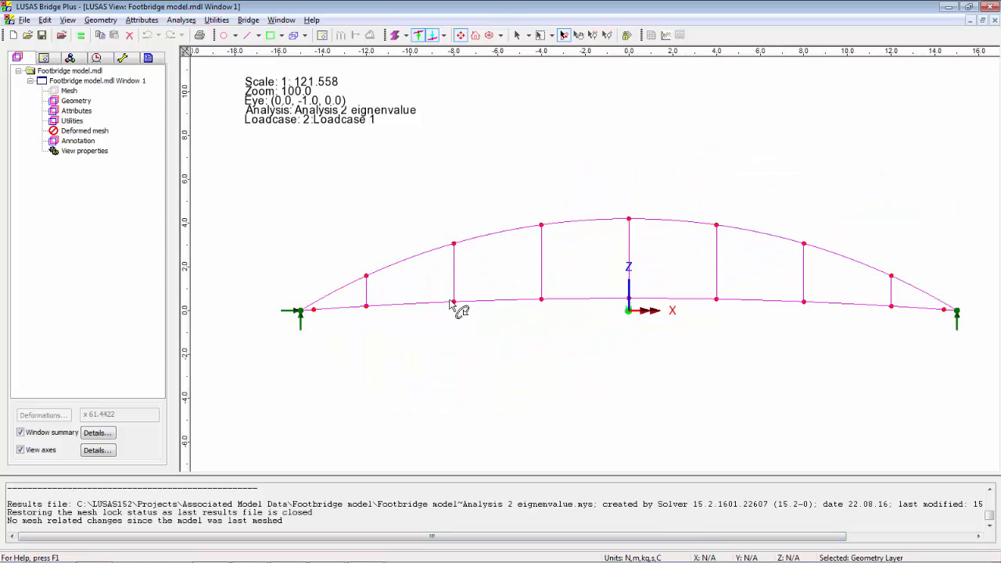
{"action": "mouse_move", "coordinate": [738, 311]}
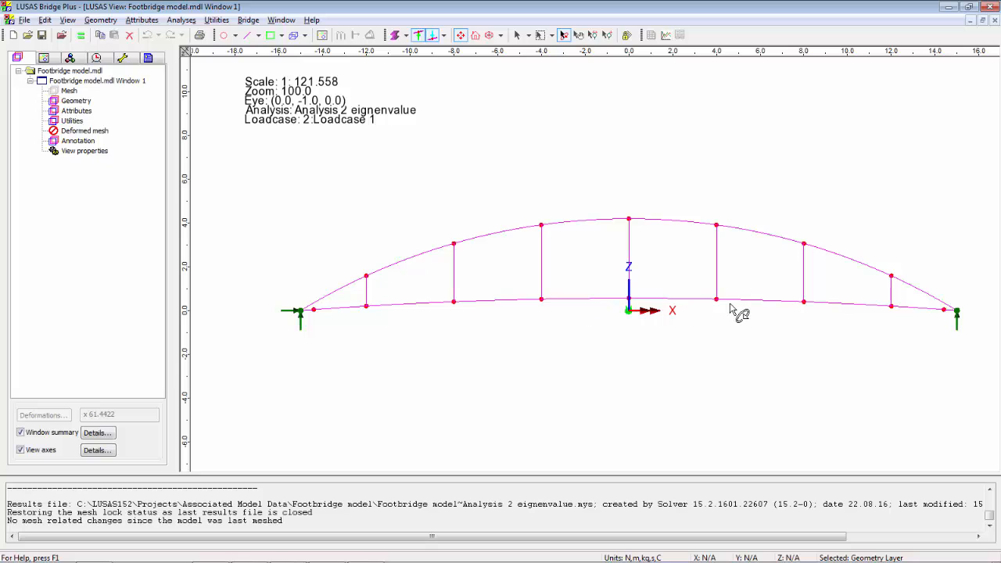
{"action": "mouse_move", "coordinate": [763, 348]}
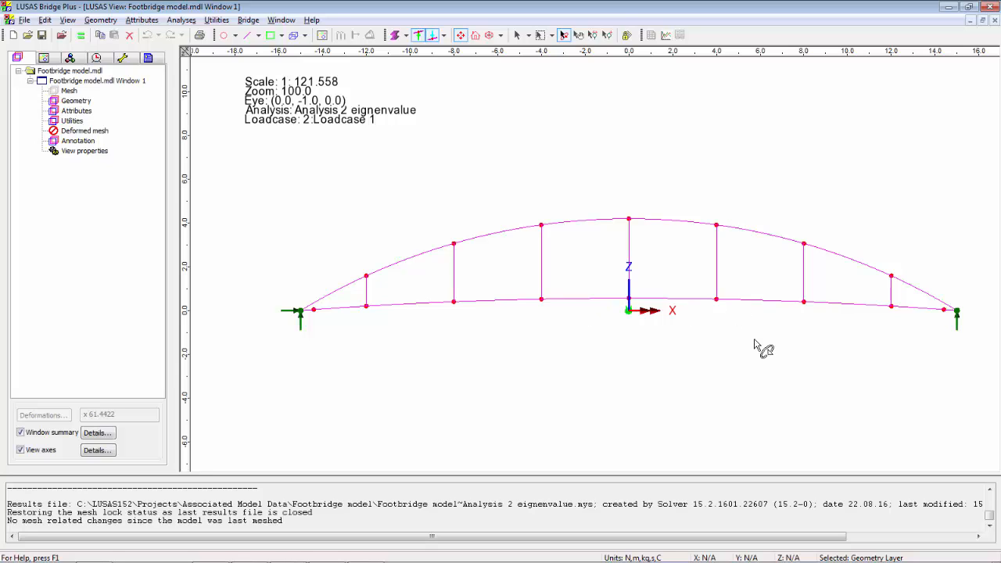
{"action": "left_click", "coordinate": [142, 20]}
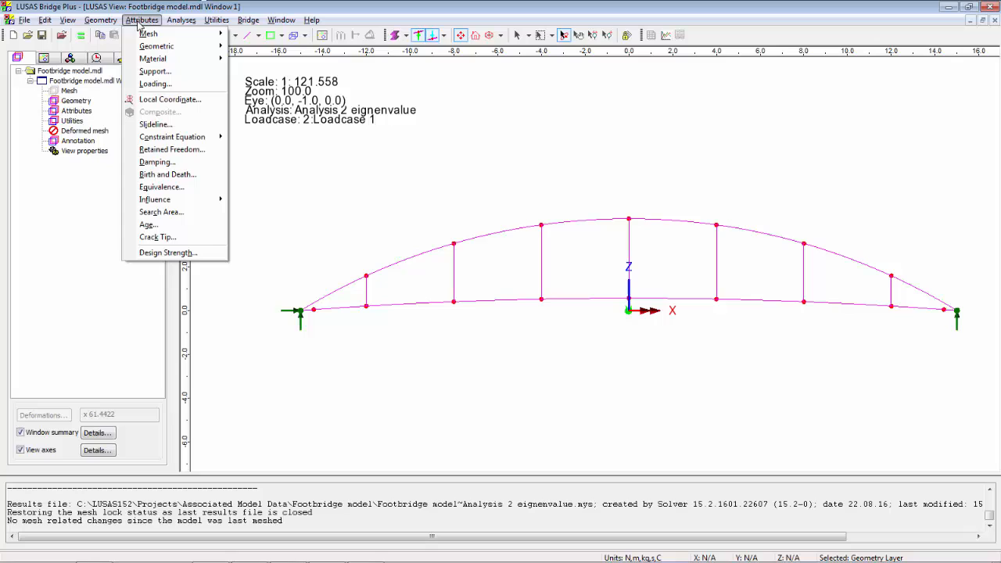
{"action": "left_click", "coordinate": [148, 33]}
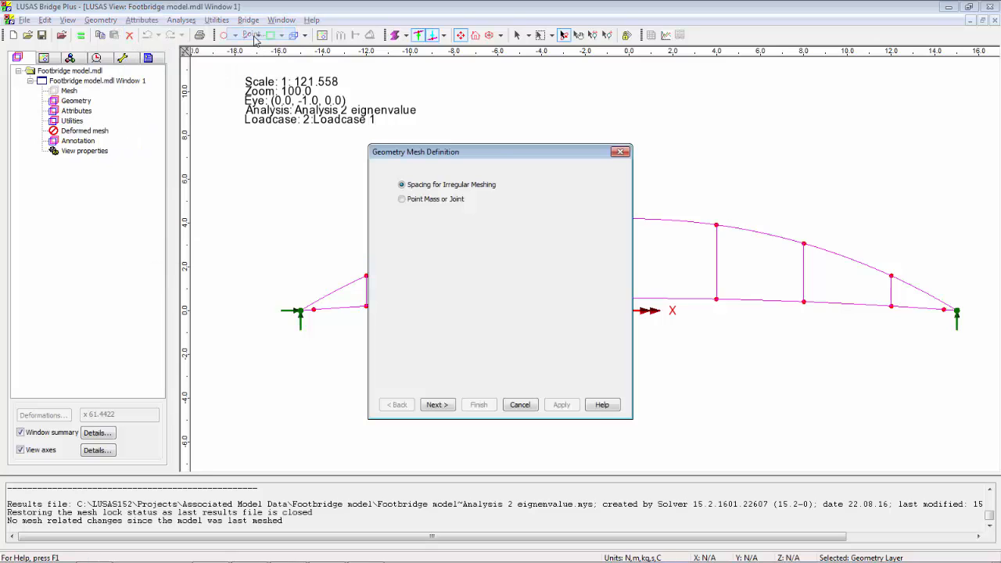
{"action": "left_click", "coordinate": [401, 199]}
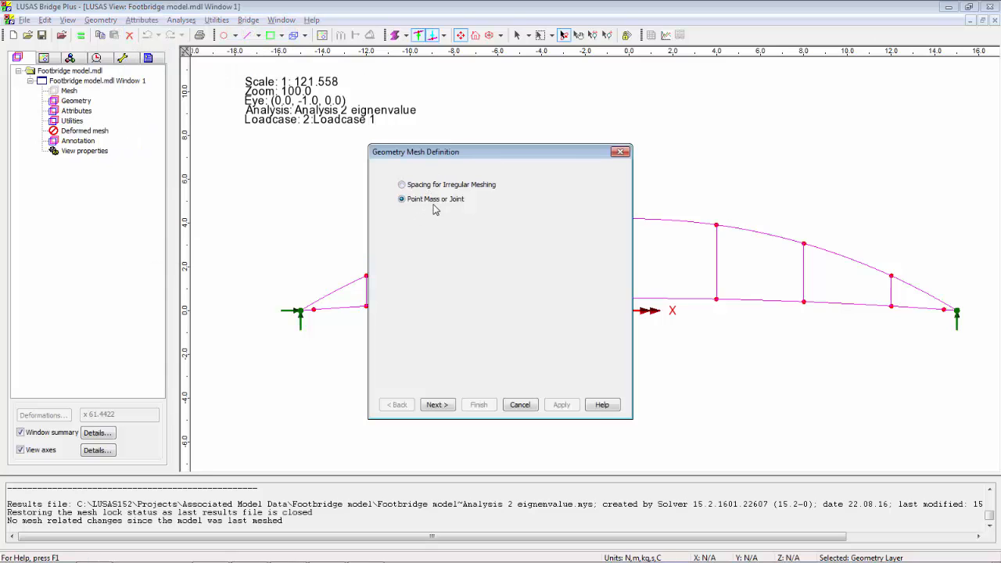
{"action": "left_click", "coordinate": [436, 405]}
{"action": "type", "text": "A"}
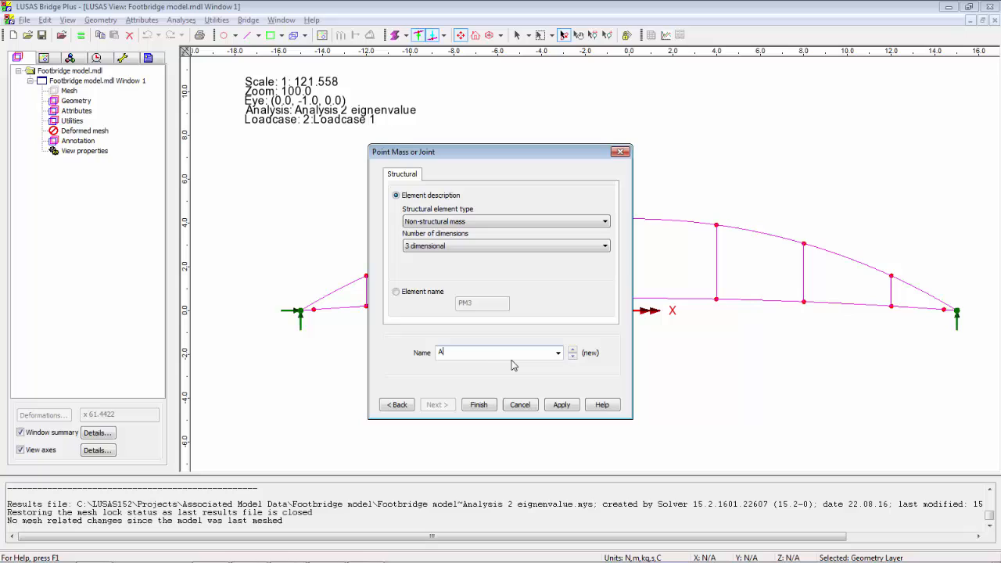
{"action": "type", "text": "dded ma"}
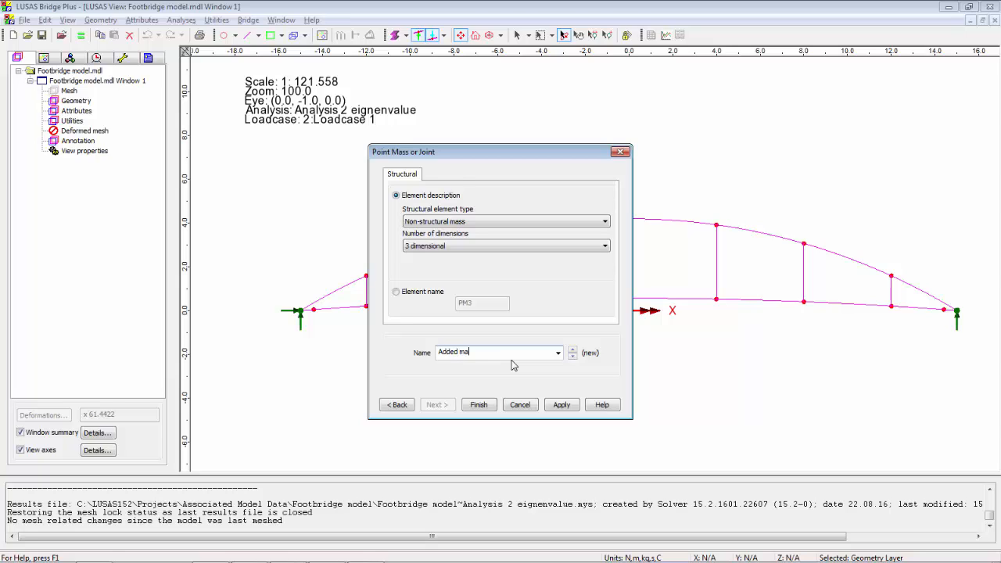
{"action": "type", "text": "ss elements"}
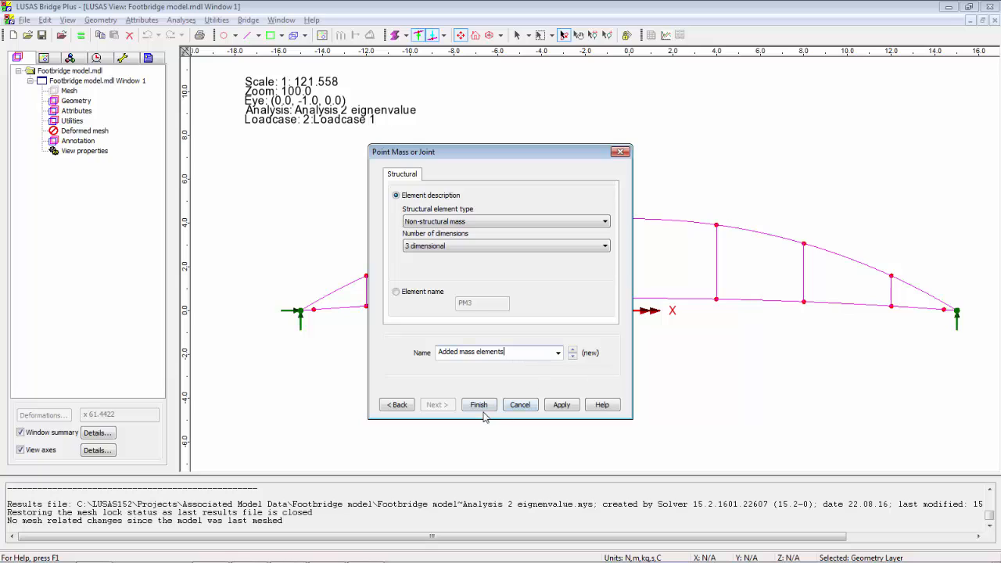
{"action": "left_click", "coordinate": [478, 404]}
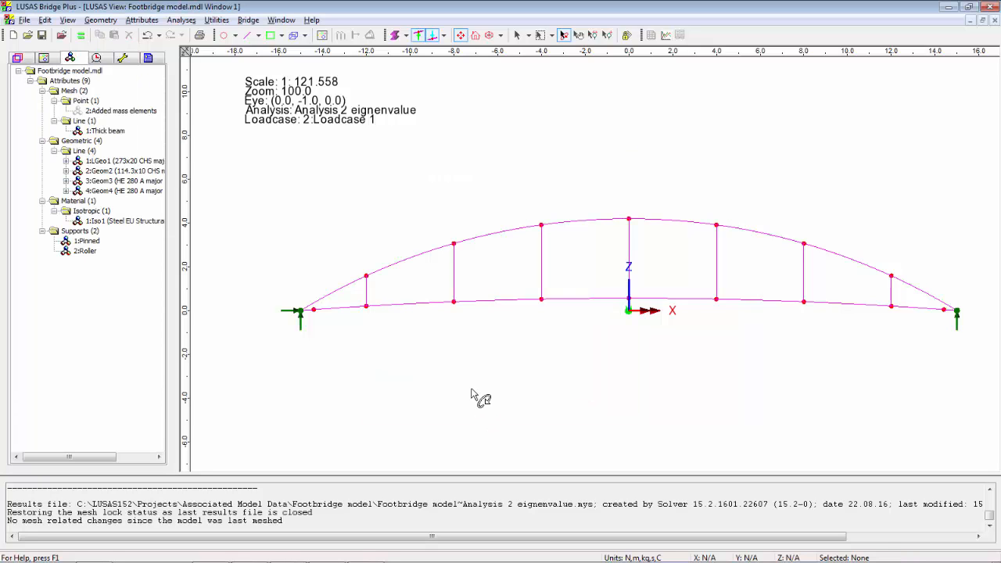
{"action": "mouse_move", "coordinate": [297, 303]}
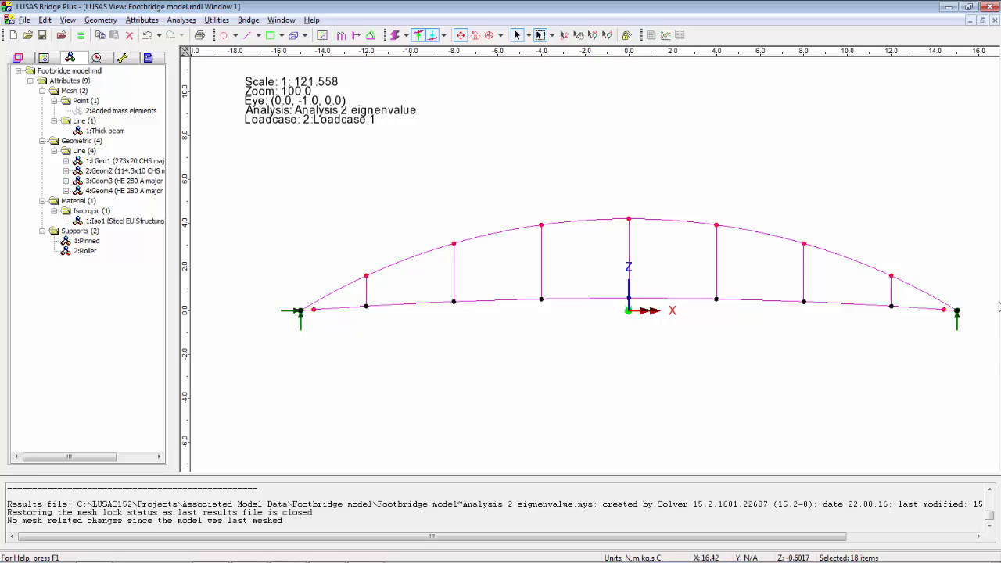
Assign Added mass elements to the 18 selected bottom-chord points.
{"action": "left_click", "coordinate": [121, 110]}
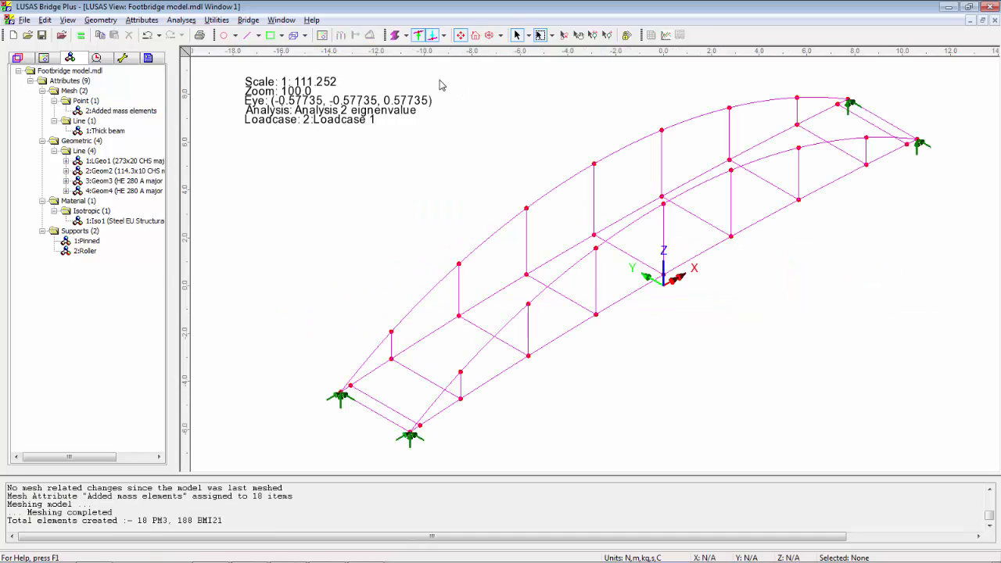
{"action": "left_click", "coordinate": [44, 58]}
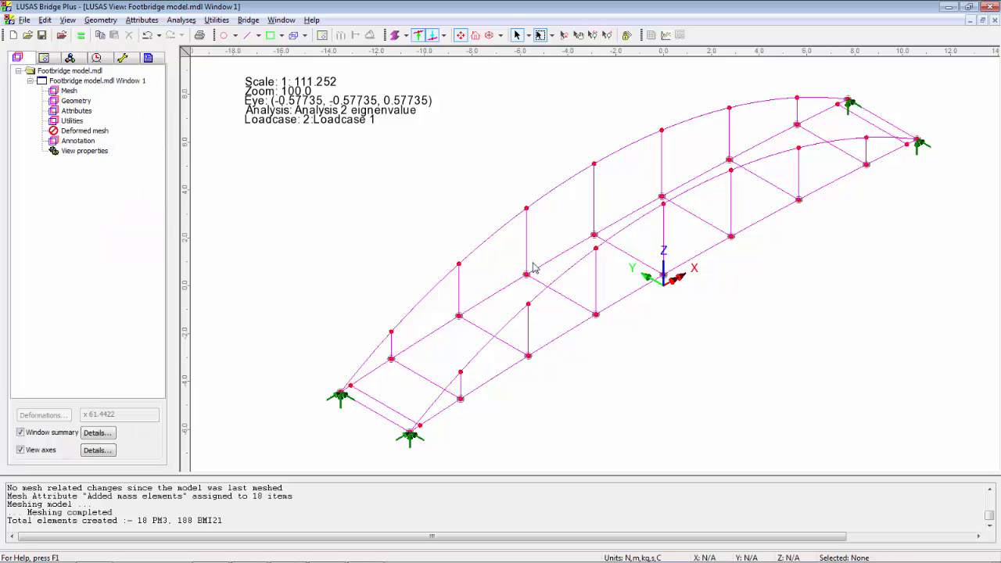
{"action": "mouse_move", "coordinate": [537, 266]}
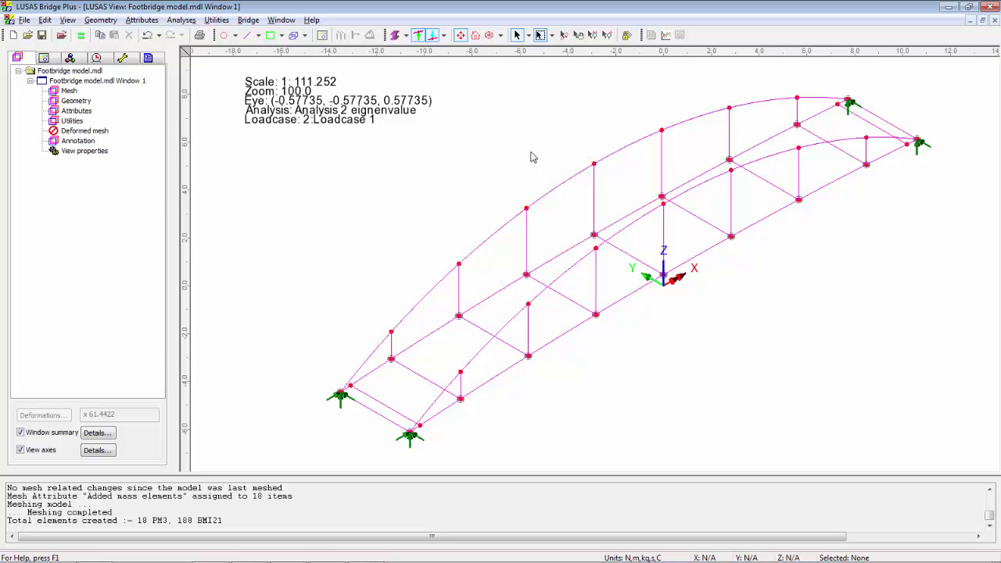
{"action": "mouse_move", "coordinate": [537, 156]}
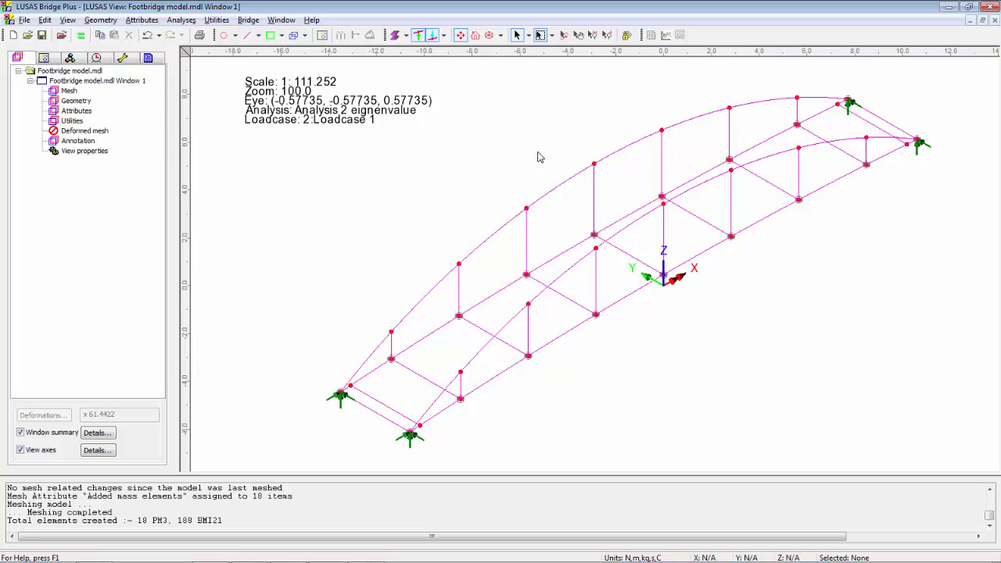
{"action": "mouse_move", "coordinate": [394, 184]}
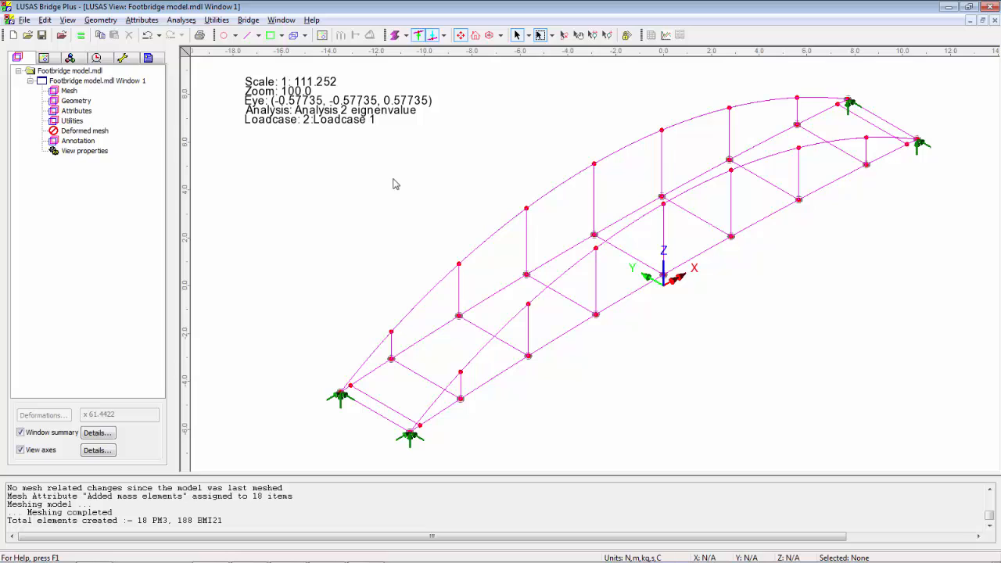
{"action": "left_click", "coordinate": [141, 20]}
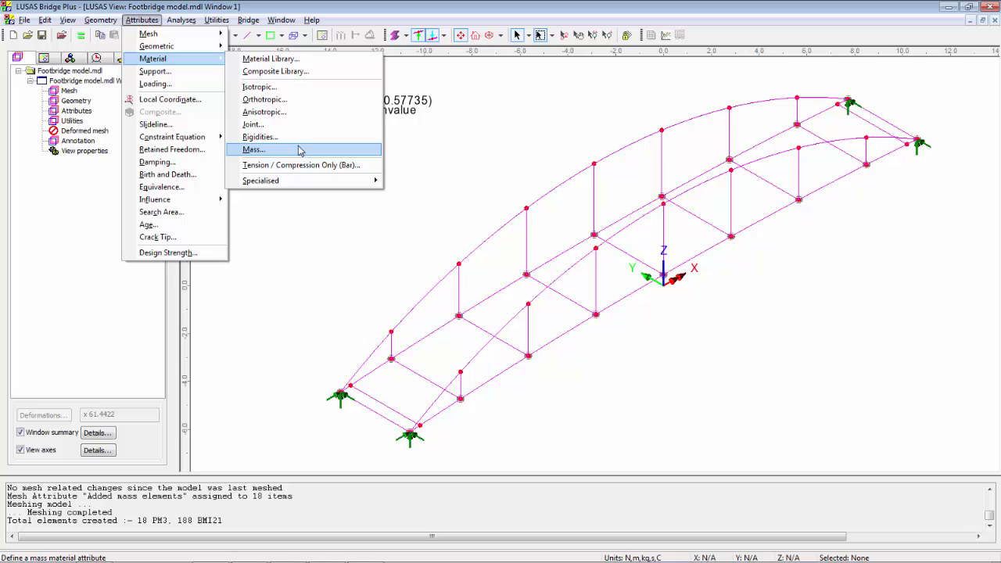
Define the 3D point mass material 'Mass 500kg' with 500 in X, Y and Z.
{"action": "left_click", "coordinate": [254, 149]}
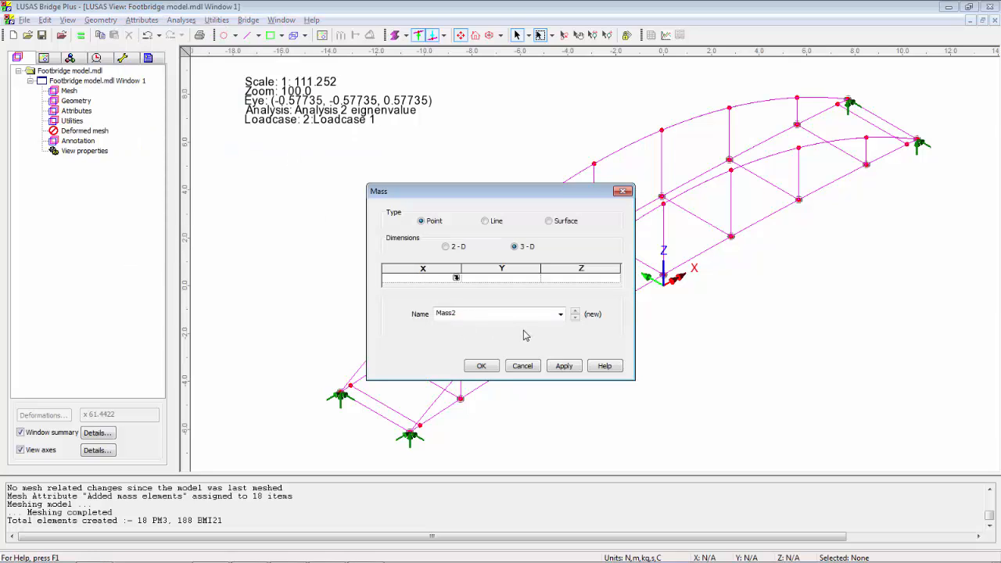
{"action": "type", "text": "500"}
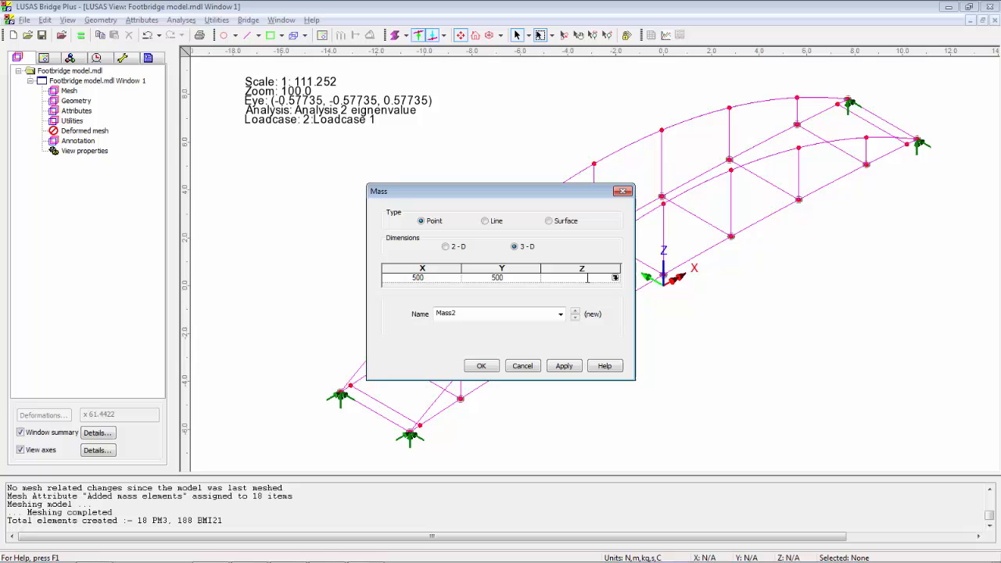
{"action": "type", "text": "500"}
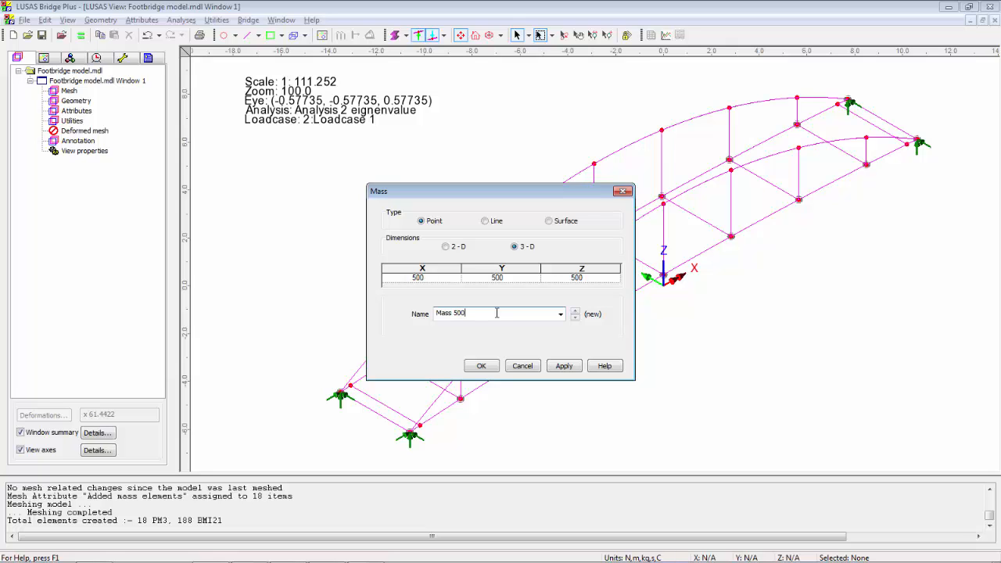
{"action": "type", "text": "kg"}
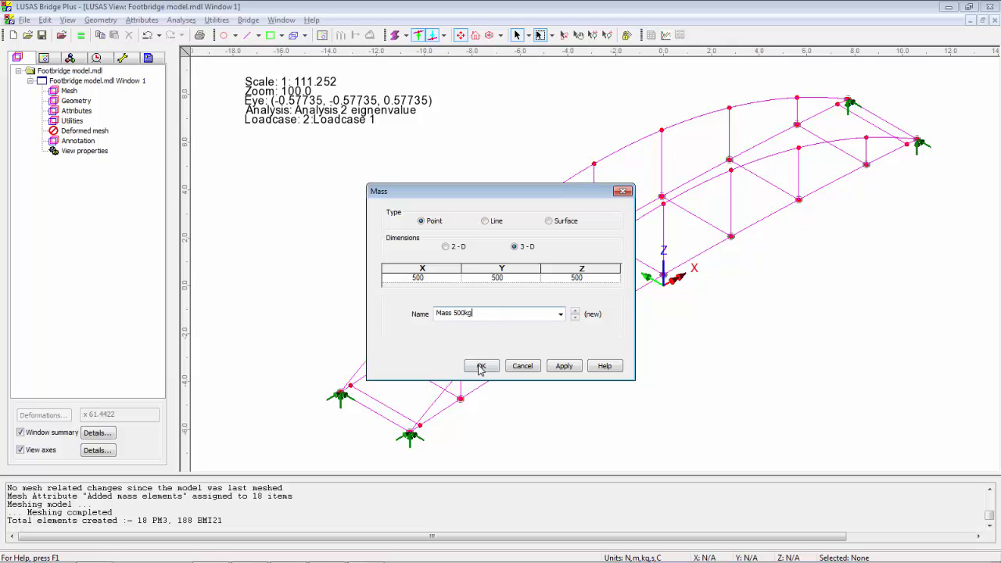
{"action": "left_click", "coordinate": [481, 366]}
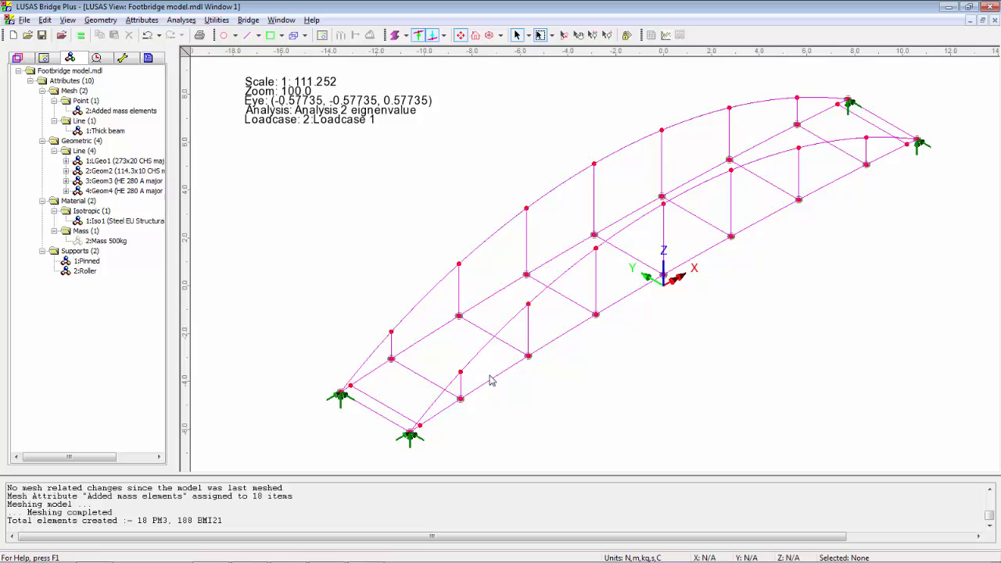
{"action": "mouse_move", "coordinate": [589, 245]}
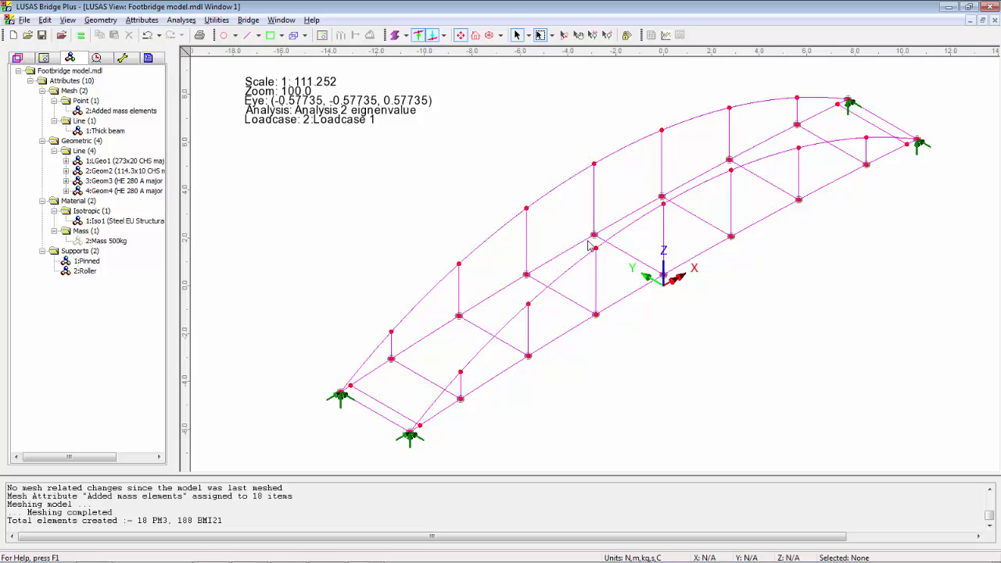
Assign Mass 500kg to the 18 added mass points for Analysis 1 Linear static, then save the model.
{"action": "left_click", "coordinate": [121, 110]}
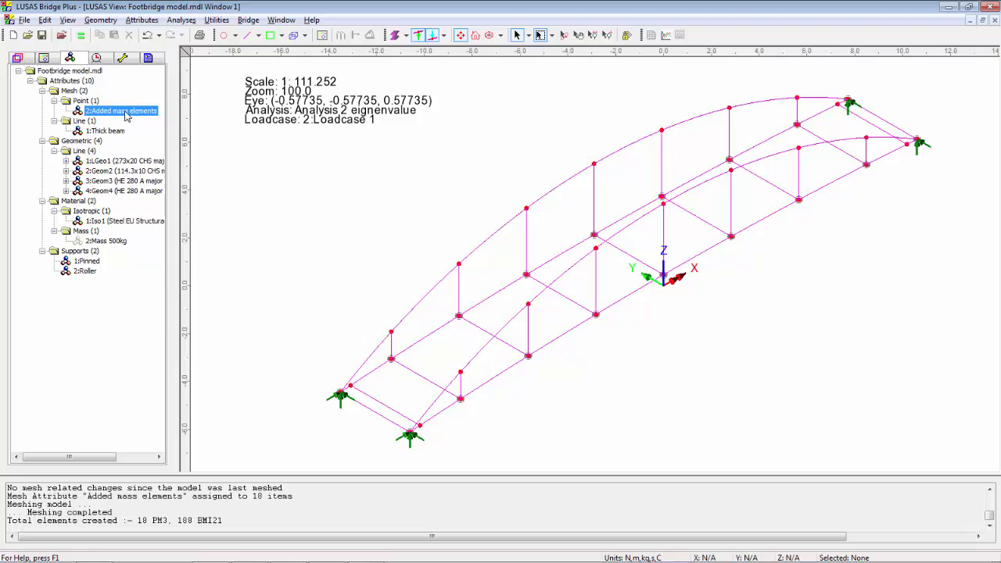
{"action": "right_click", "coordinate": [121, 110]}
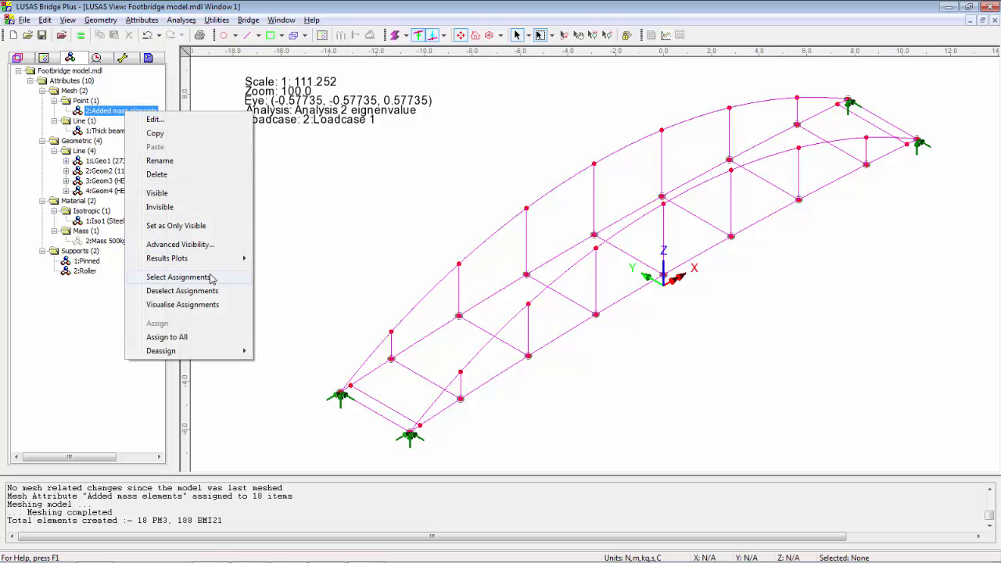
{"action": "left_click", "coordinate": [178, 277]}
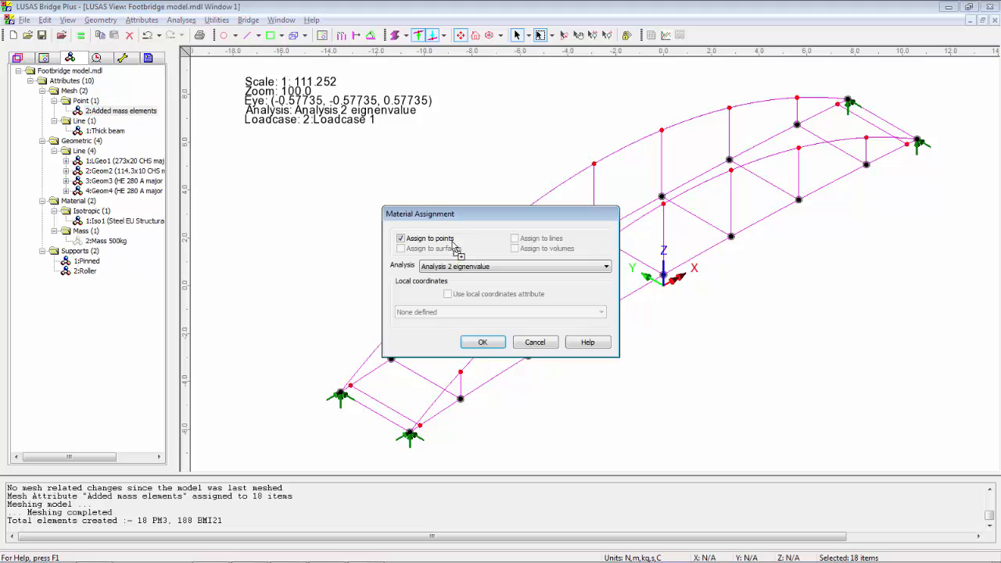
{"action": "left_click", "coordinate": [606, 266]}
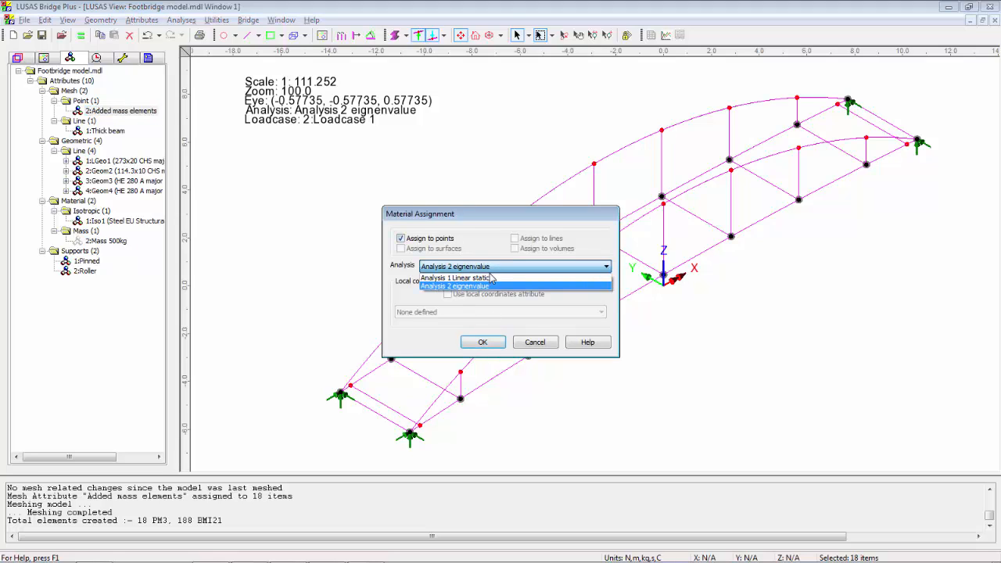
{"action": "left_click", "coordinate": [458, 279]}
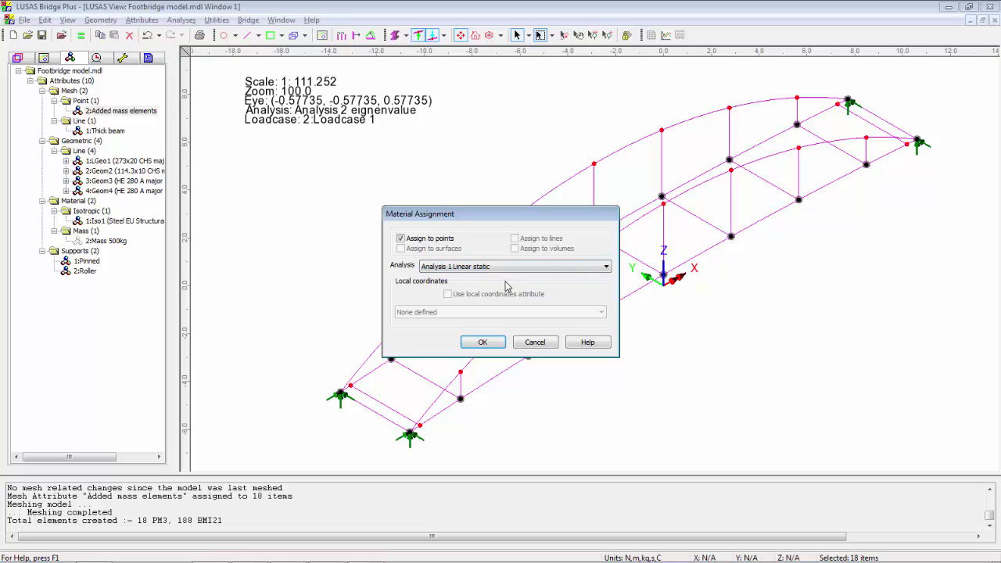
{"action": "left_click", "coordinate": [482, 342]}
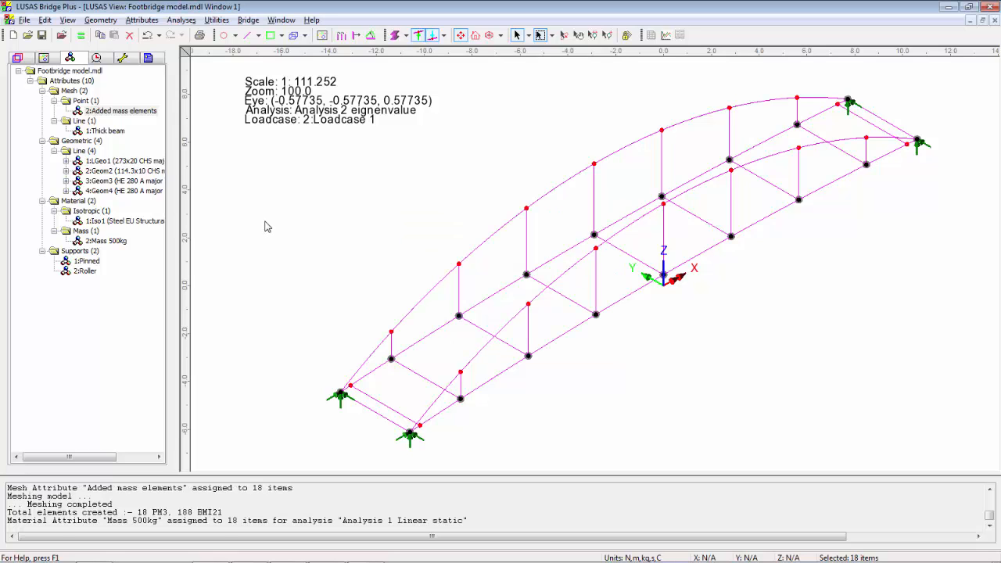
{"action": "left_click", "coordinate": [42, 35]}
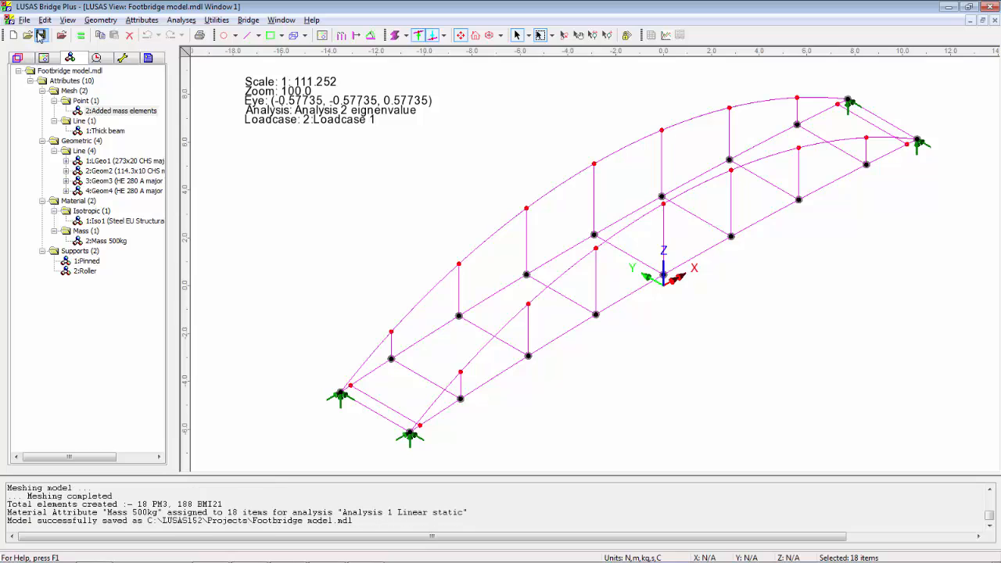
{"action": "left_click", "coordinate": [81, 35]}
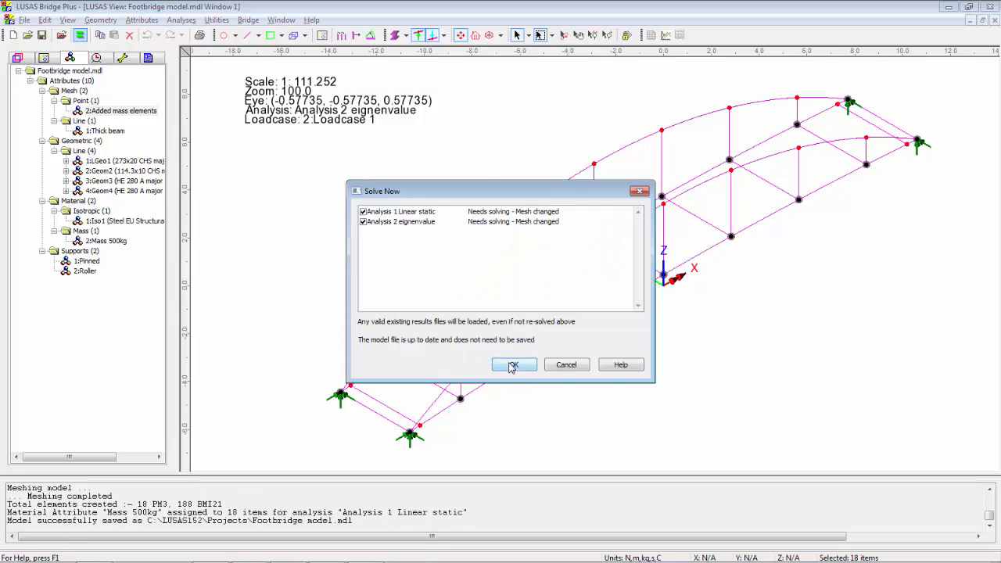
Re-solve both analyses with the 500 kg masses, giving mode 3 frequency 3.05368.
{"action": "left_click", "coordinate": [513, 364]}
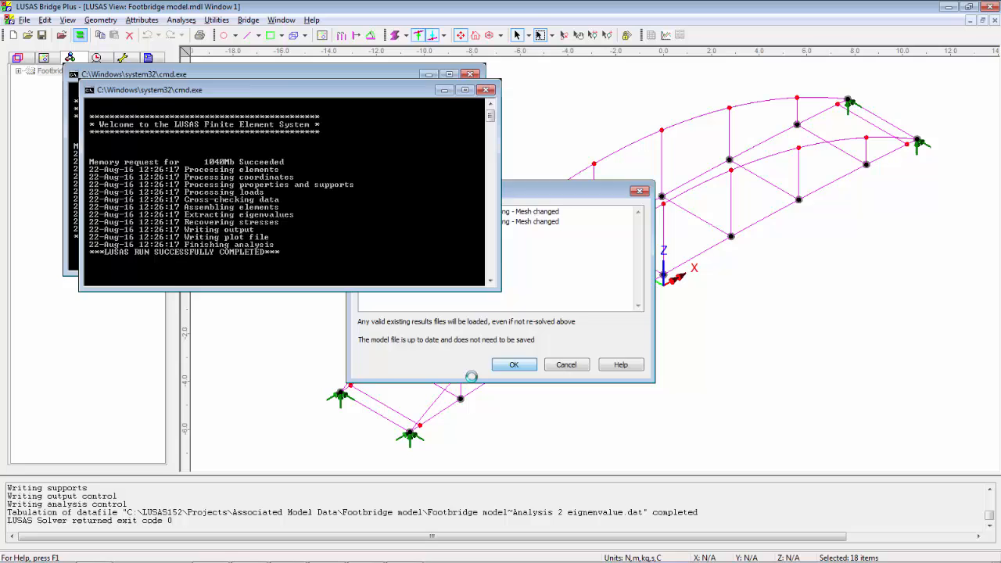
{"action": "left_click", "coordinate": [513, 364]}
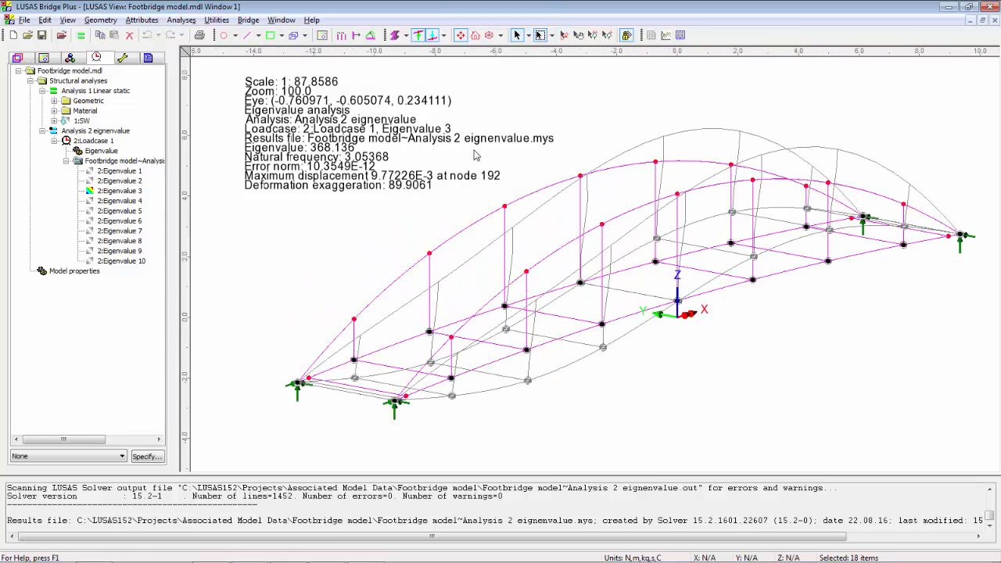
{"action": "mouse_move", "coordinate": [332, 165]}
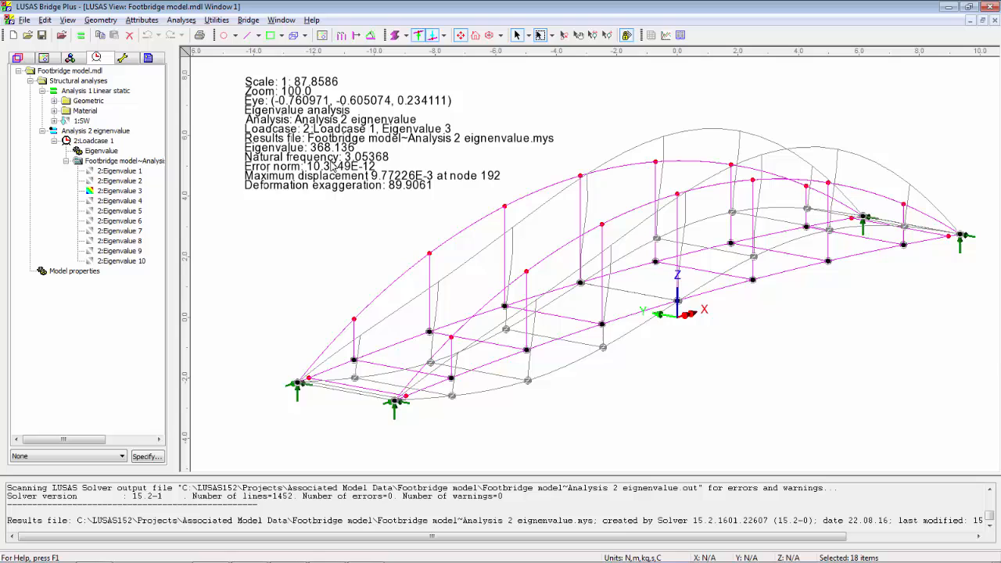